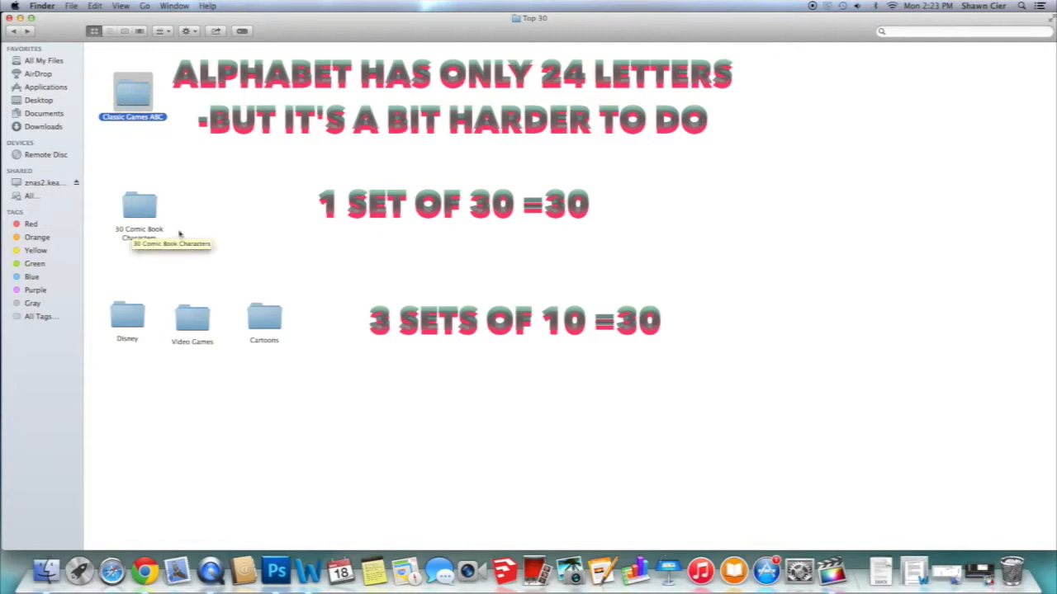
mouse_move(165, 244)
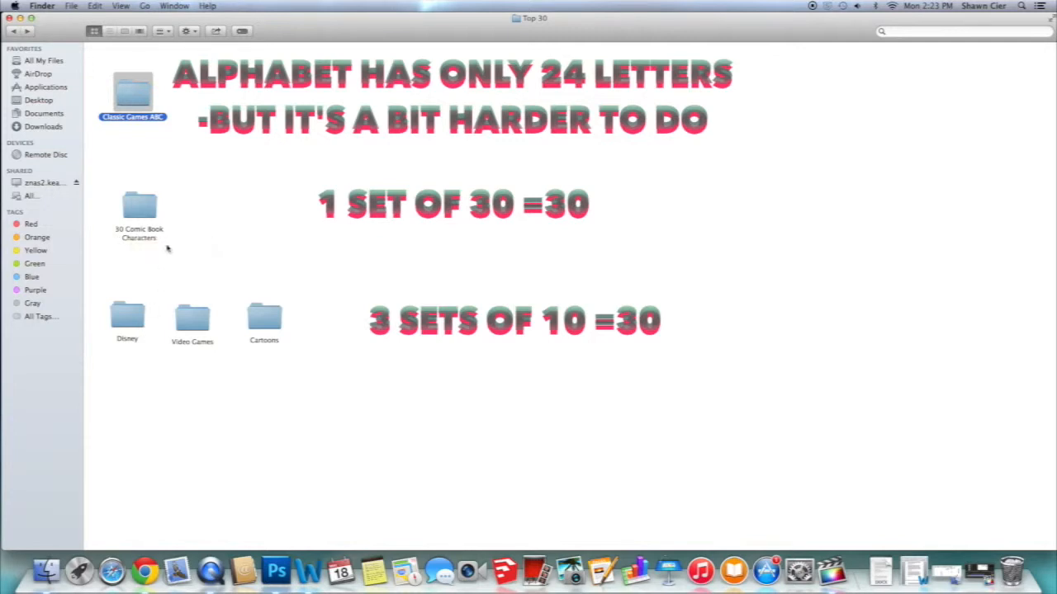
mouse_move(129, 333)
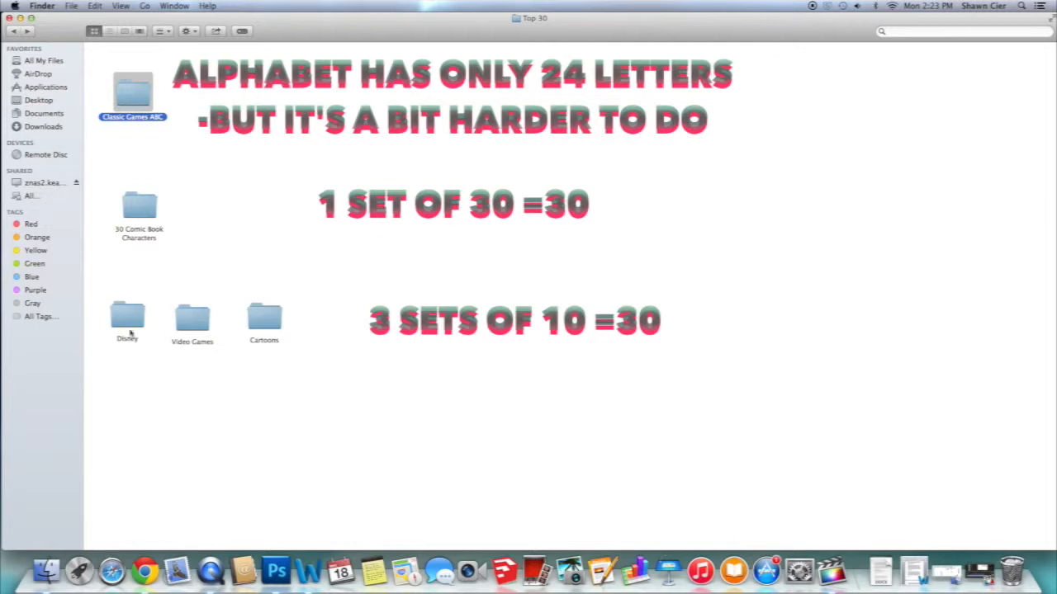
mouse_move(265, 327)
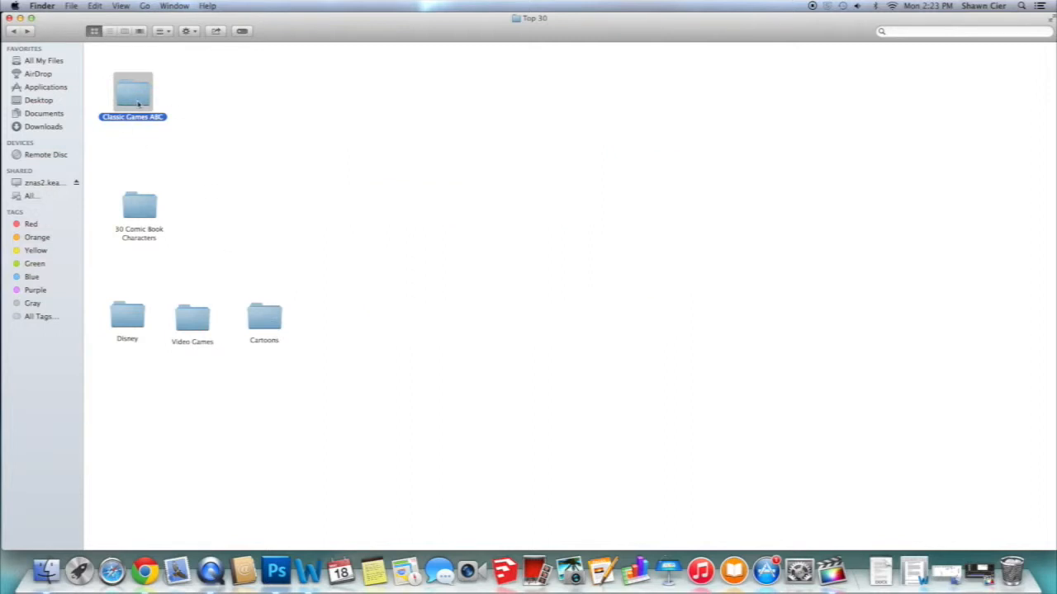
- Rename the first image in Classic Games ABC, then return to the Top 30 folder
double_click(132, 91)
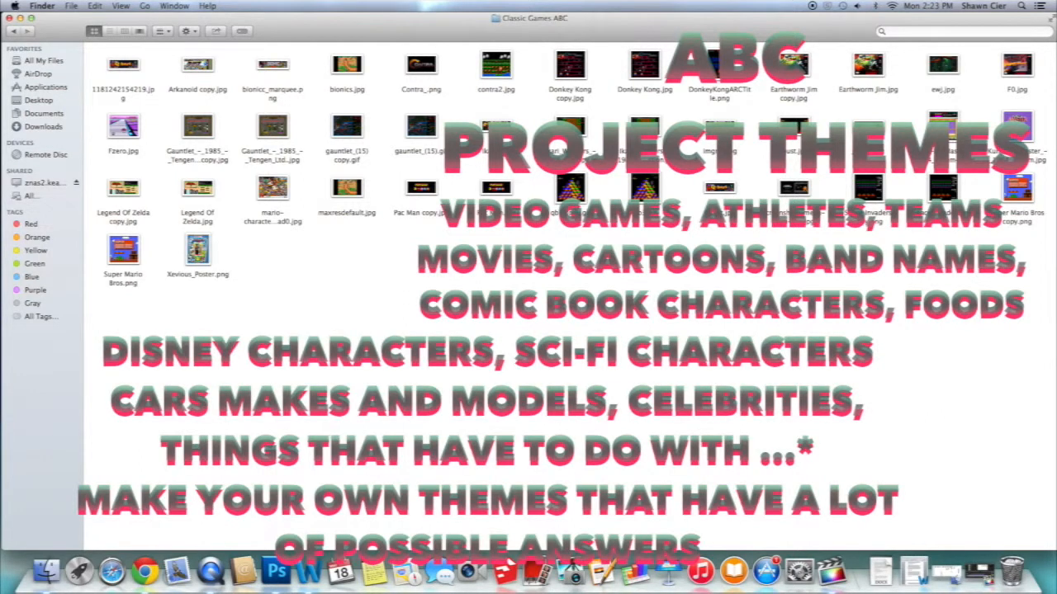
mouse_move(254, 73)
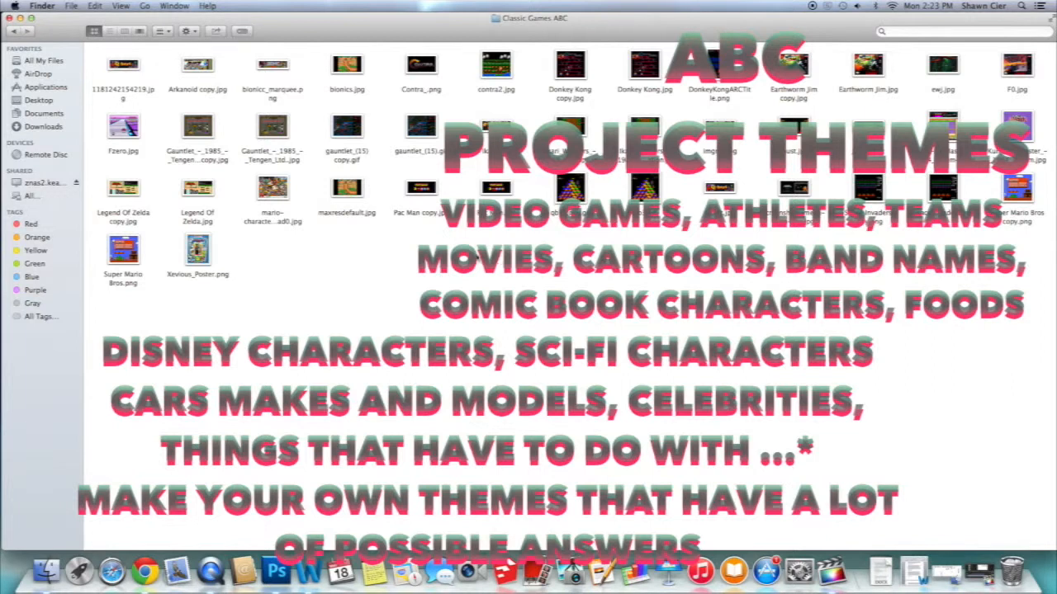
mouse_move(751, 114)
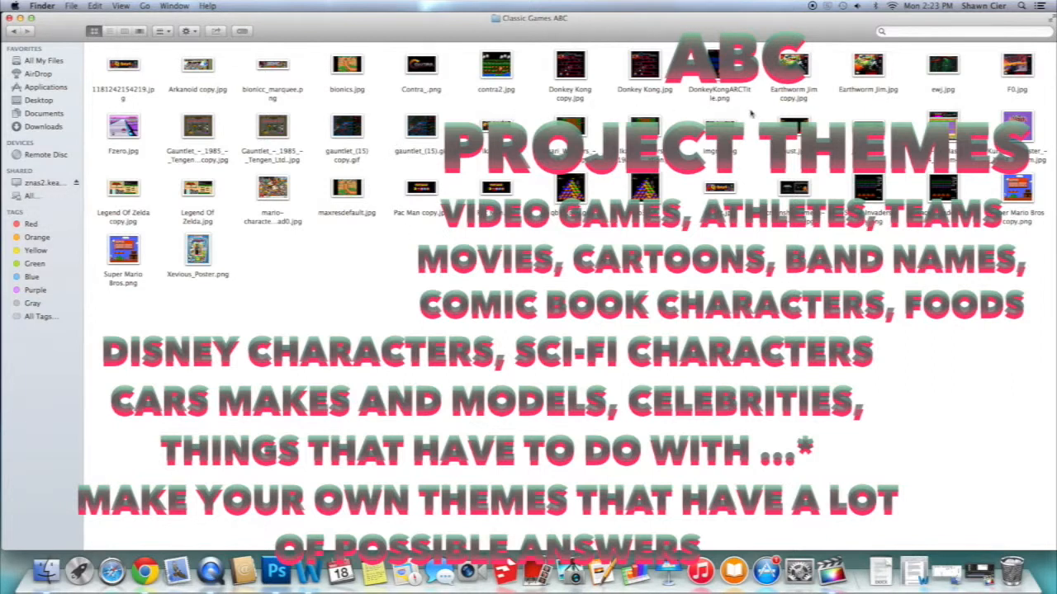
mouse_move(751, 116)
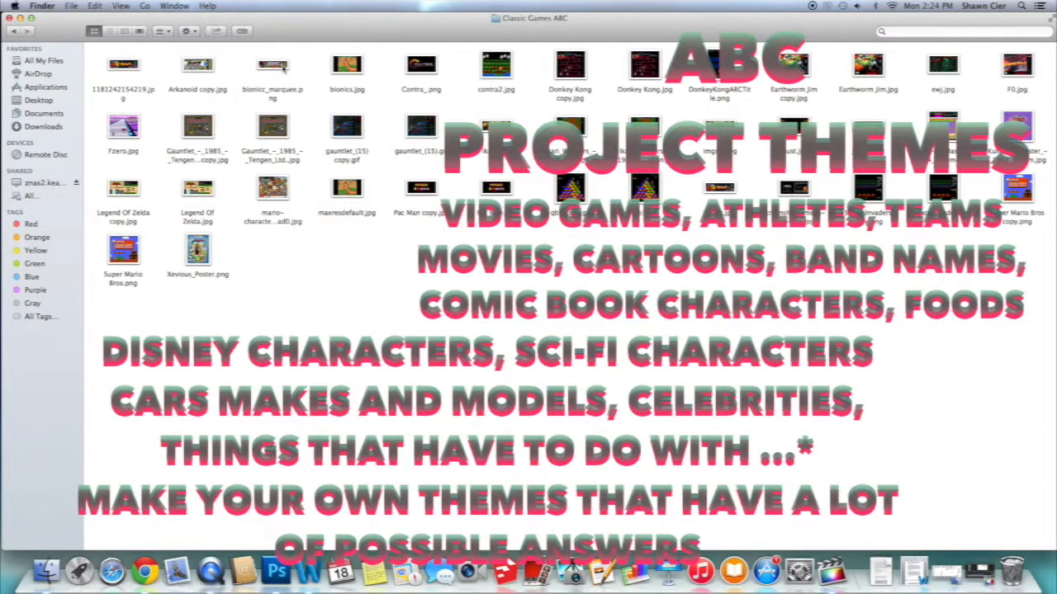
mouse_move(327, 106)
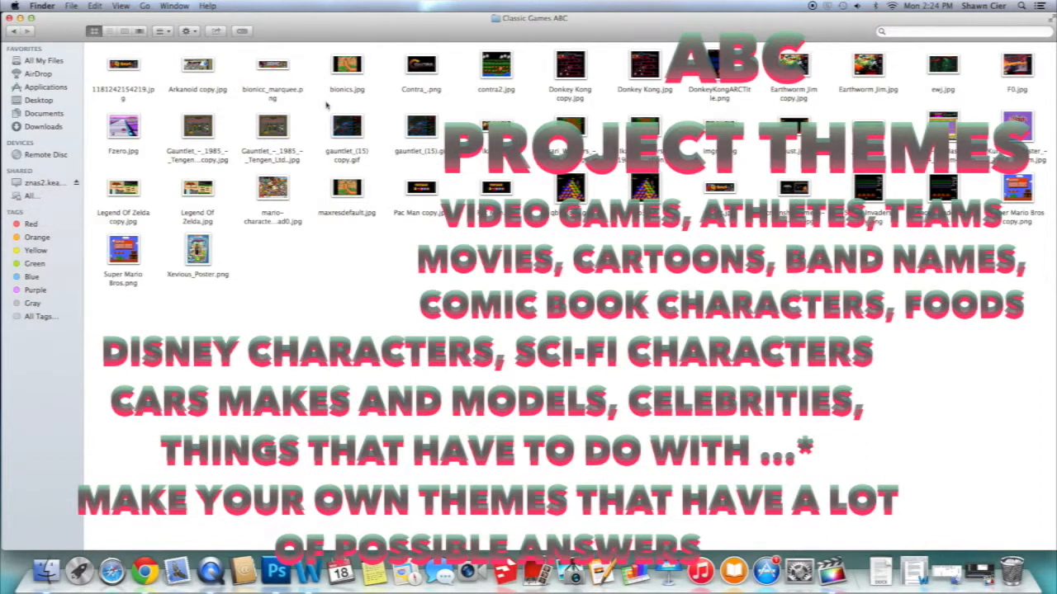
mouse_move(389, 91)
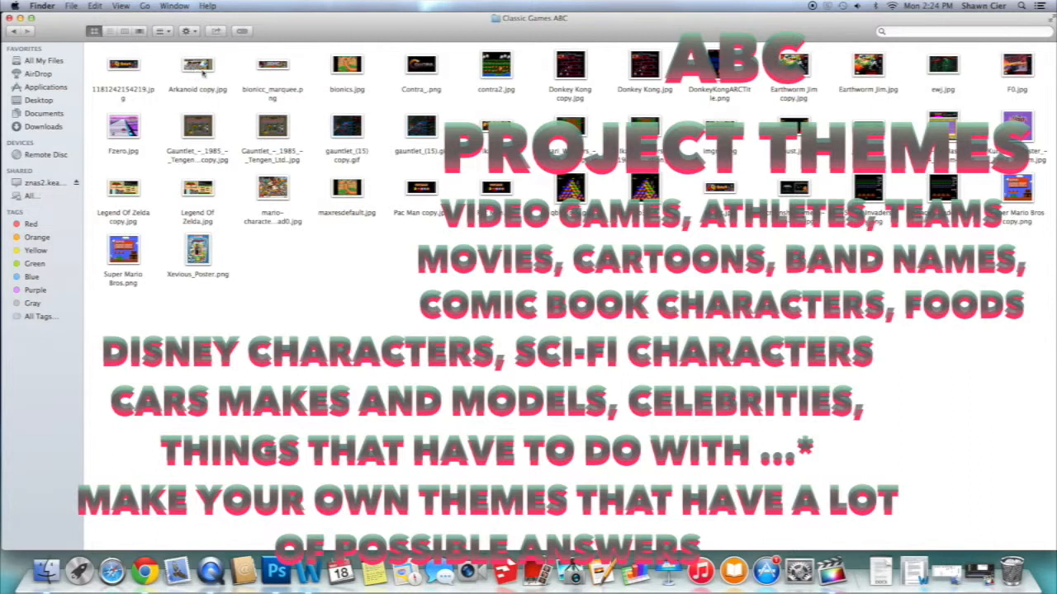
mouse_move(261, 79)
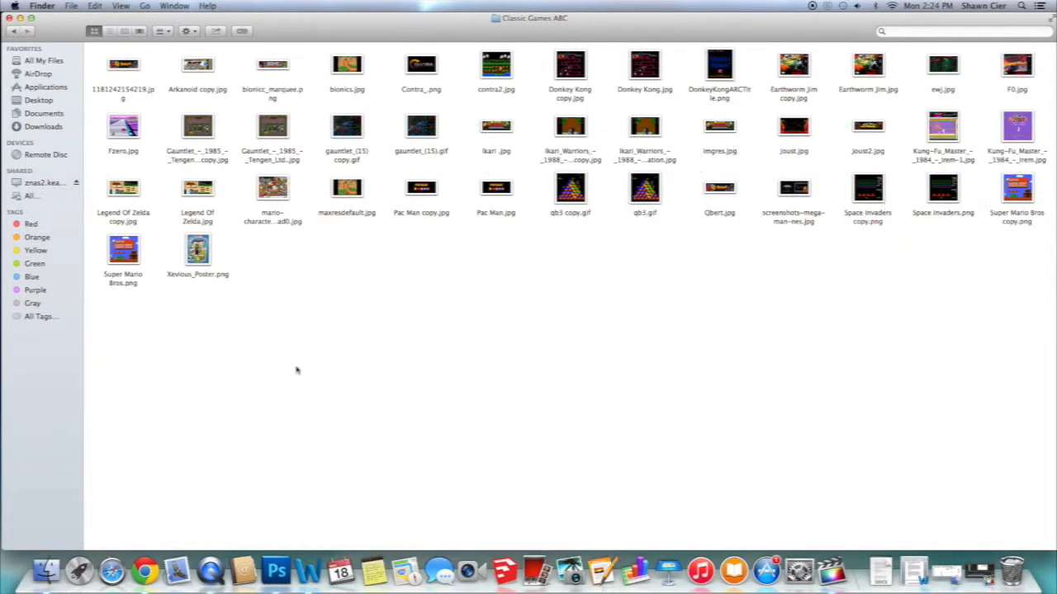
mouse_move(529, 245)
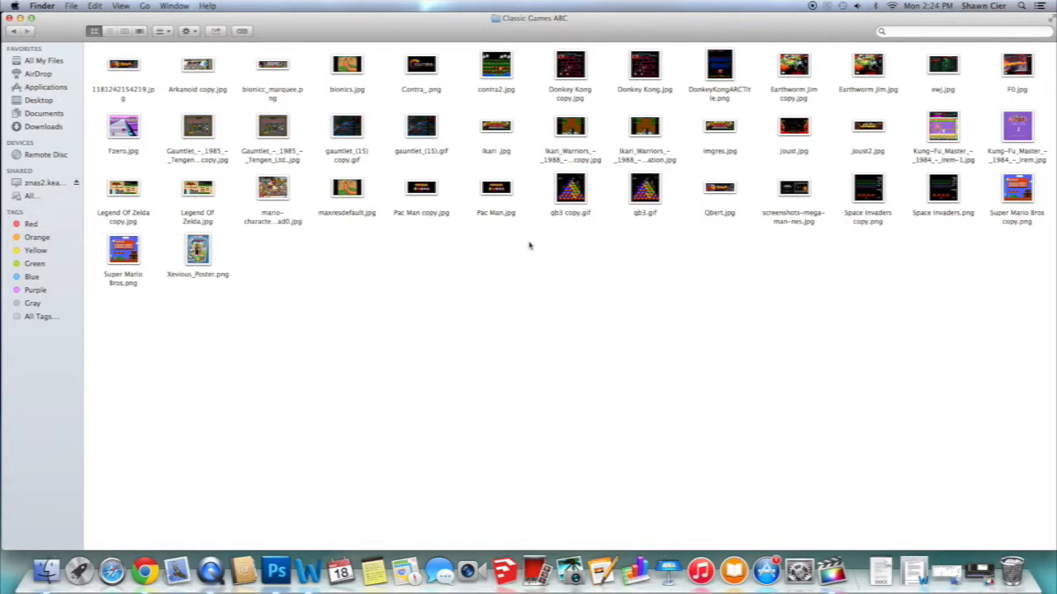
left_click(122, 64)
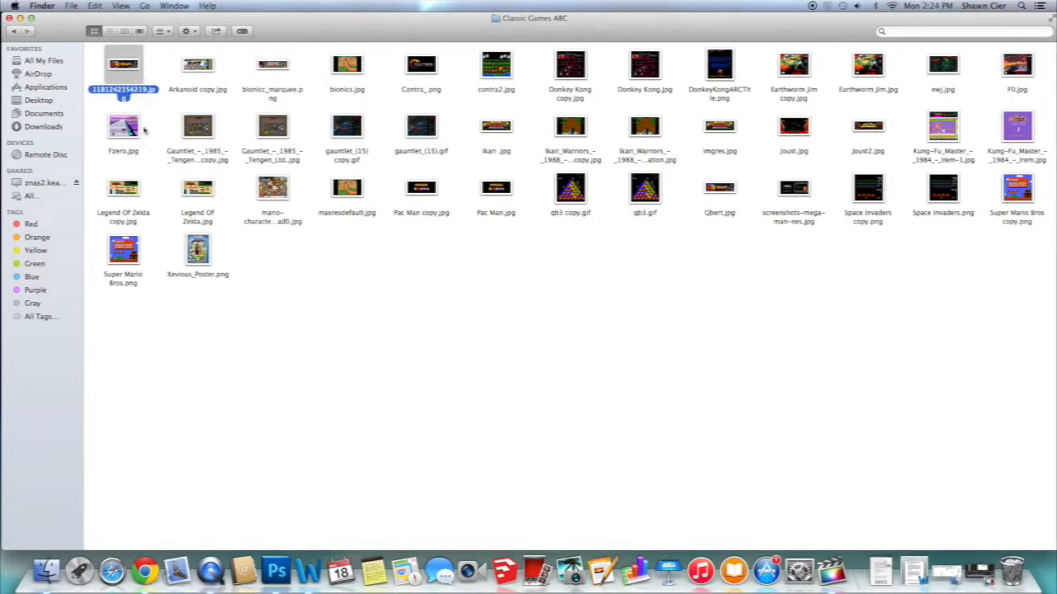
mouse_move(478, 142)
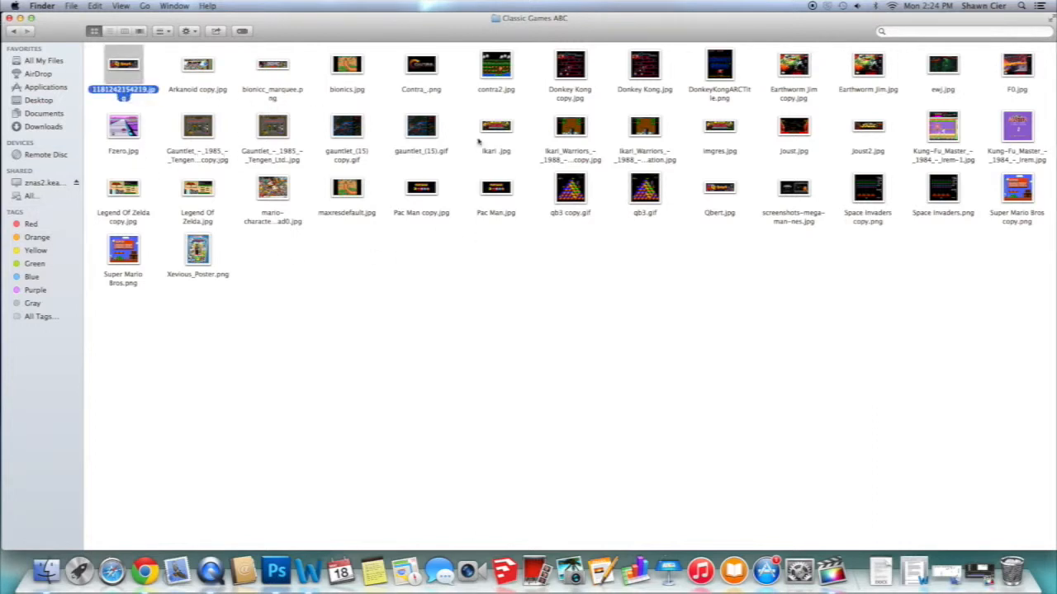
mouse_move(730, 200)
type("c")
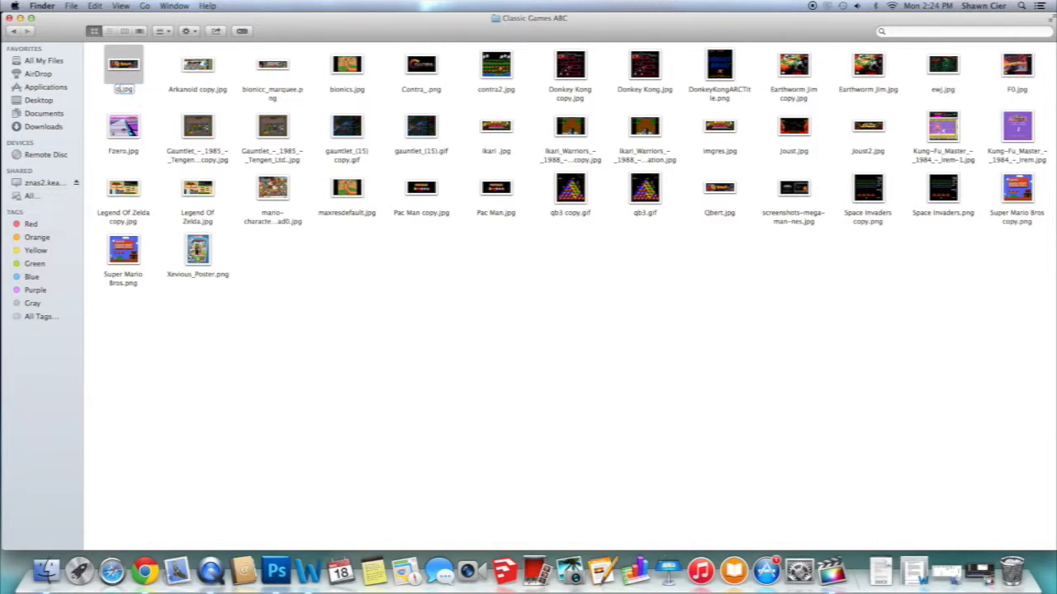
left_click(13, 30)
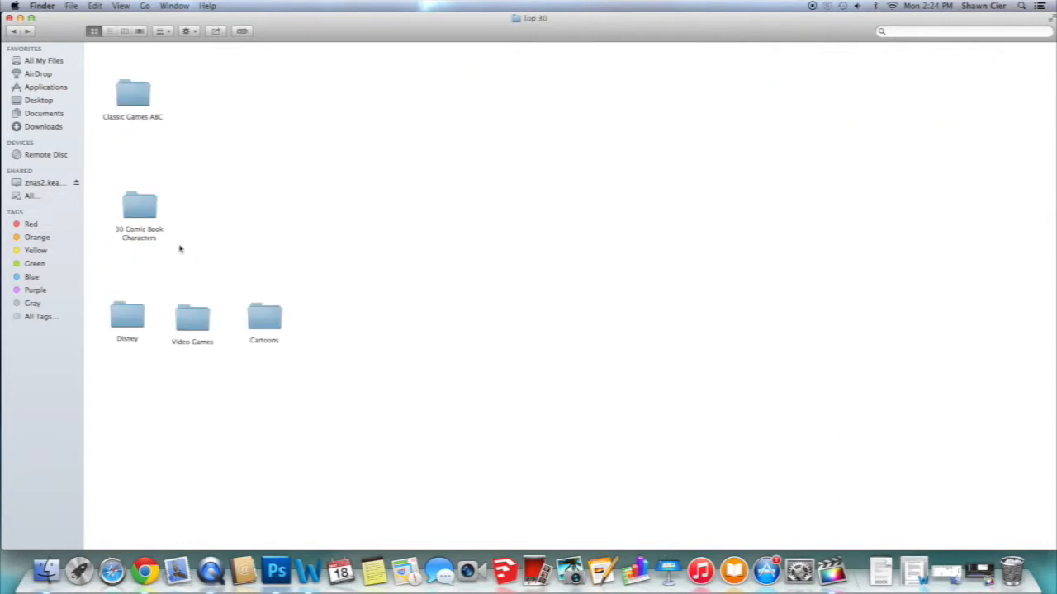
left_click(139, 206)
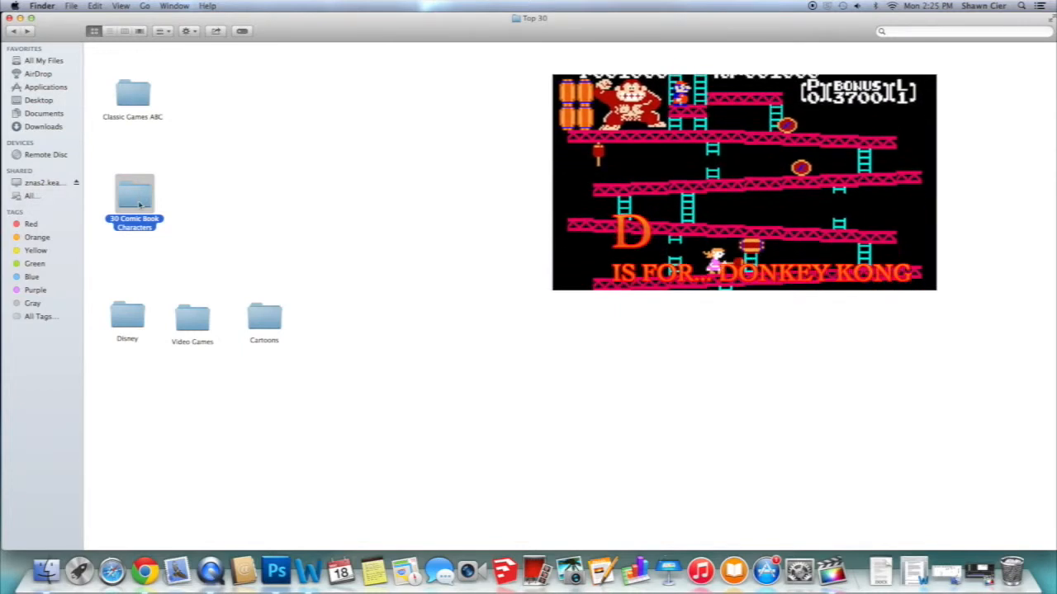
double_click(133, 195)
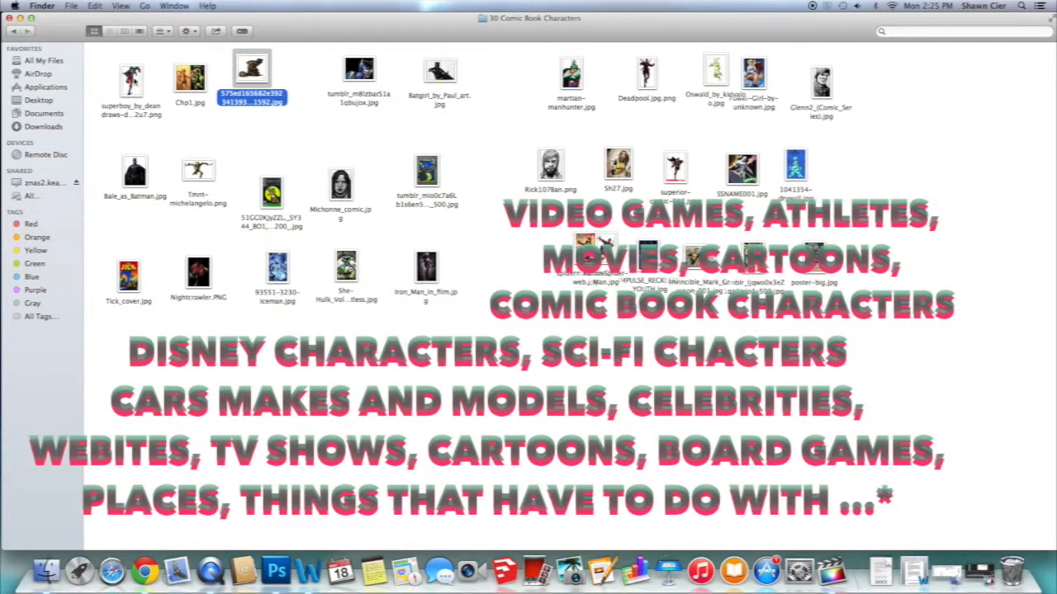
mouse_move(982, 86)
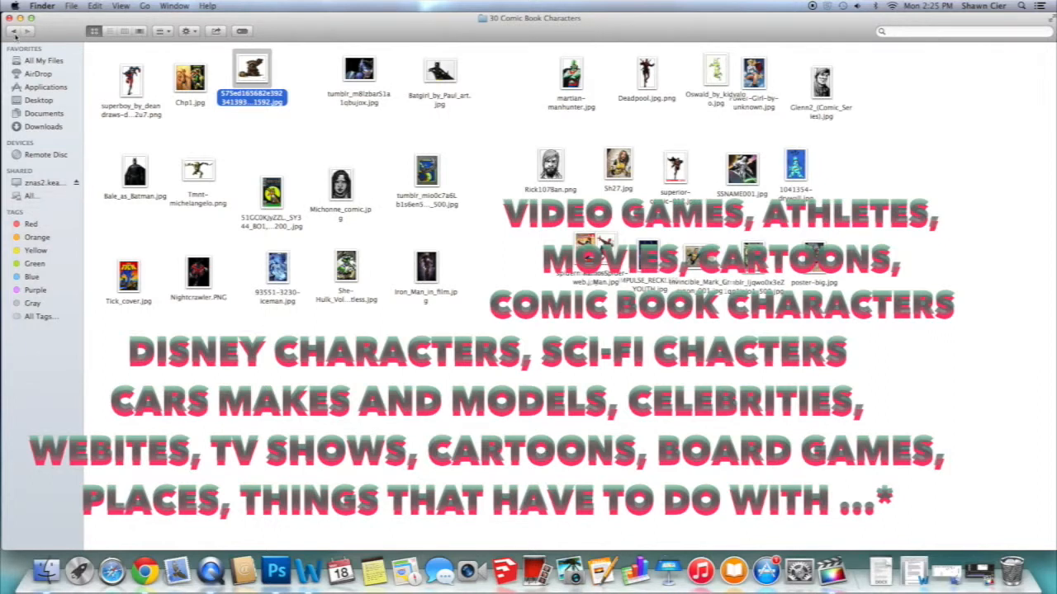
mouse_move(13, 31)
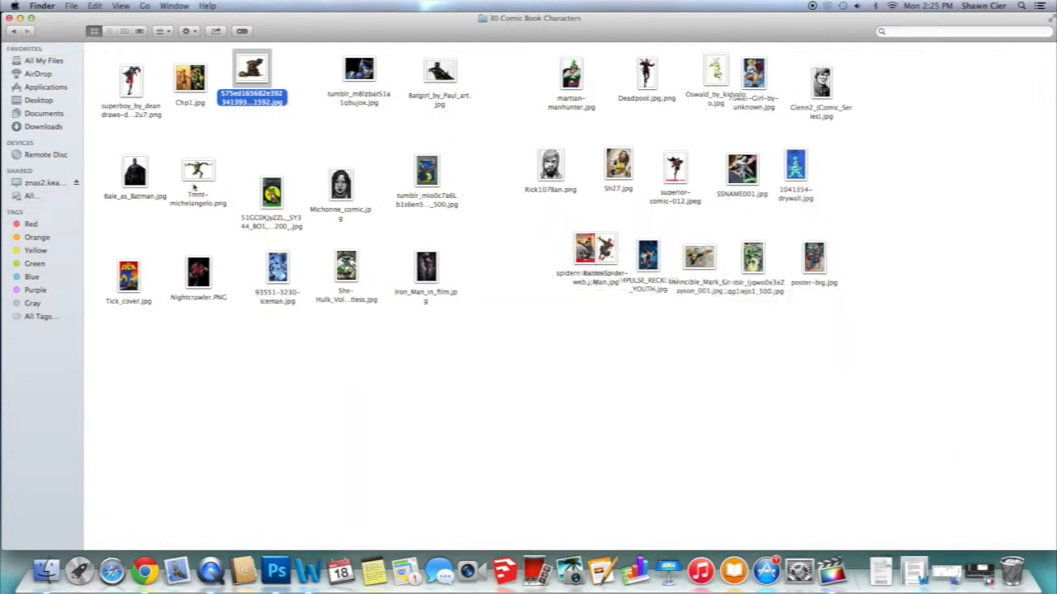
mouse_move(877, 235)
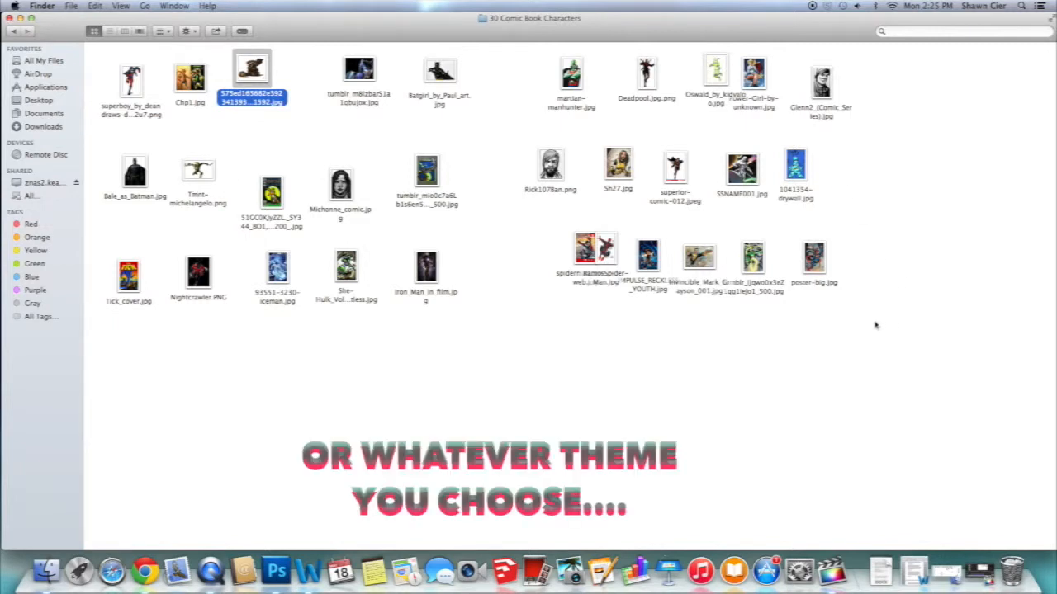
left_click(13, 30)
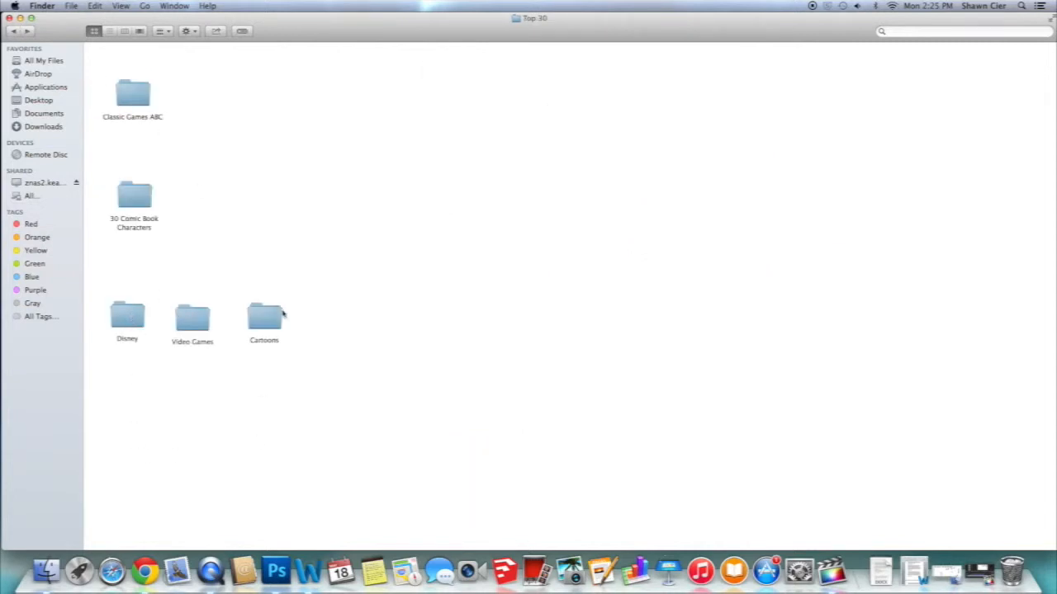
mouse_move(132, 334)
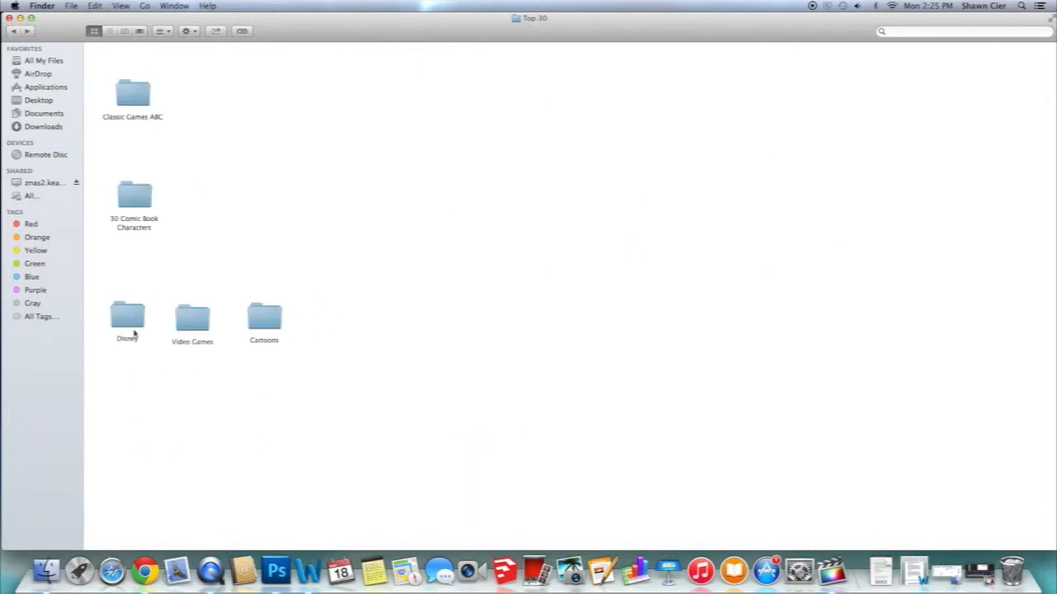
- Browse the Disney folder's movie images and close the Finder window
double_click(127, 317)
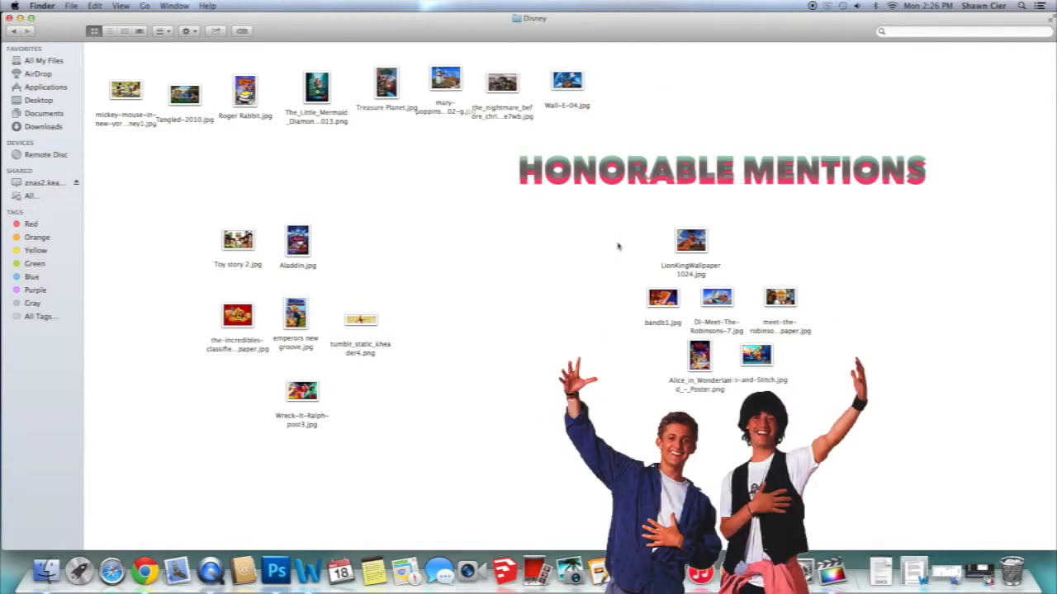
mouse_move(789, 281)
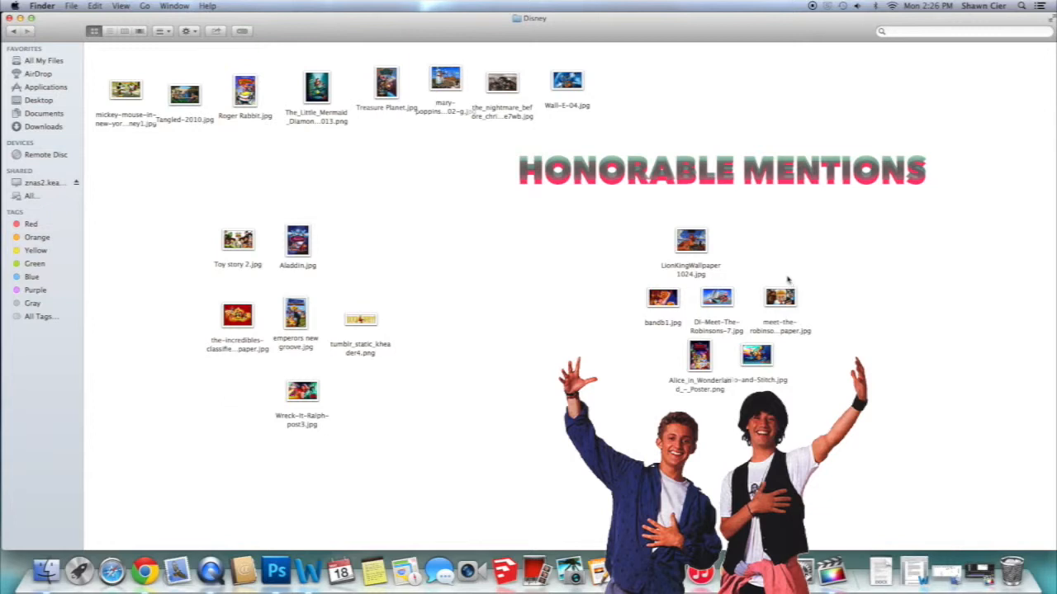
mouse_move(406, 119)
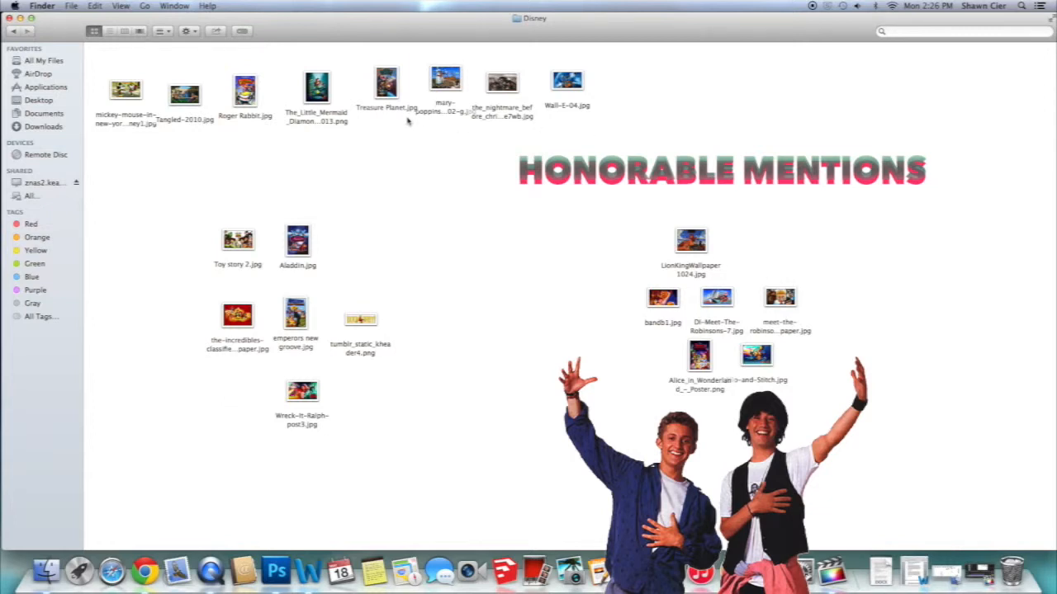
mouse_move(505, 218)
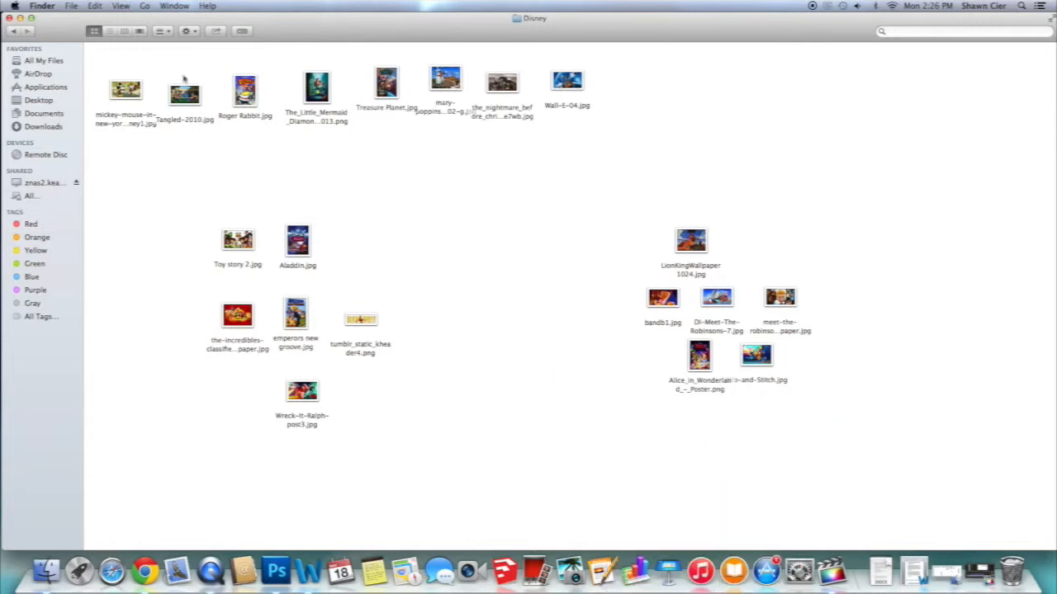
left_click(13, 29)
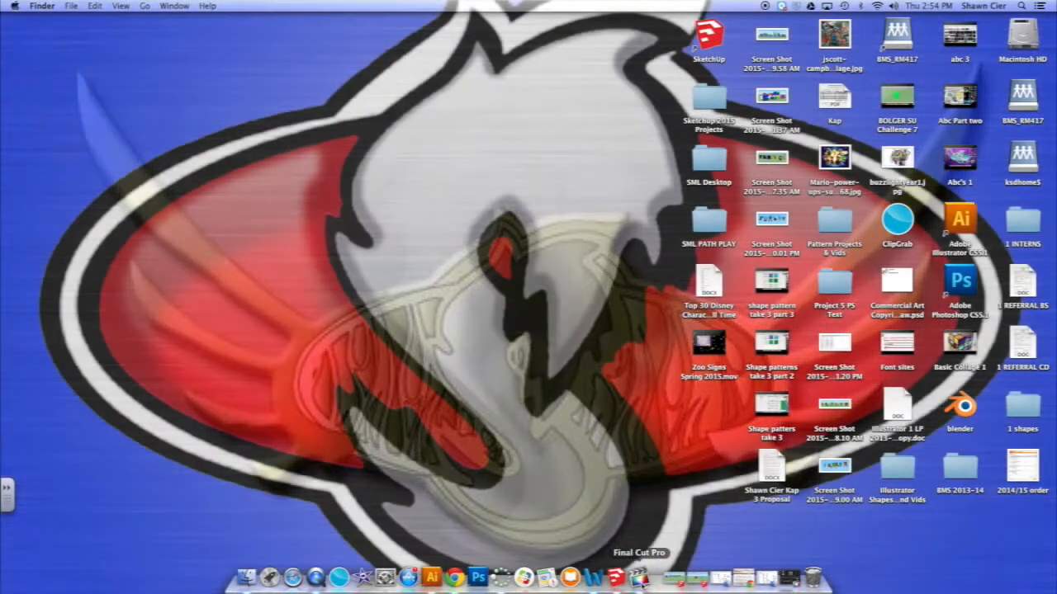
- Launch Final Cut Pro and lay the countdown images in order along the Top 30 timeline
left_click(627, 578)
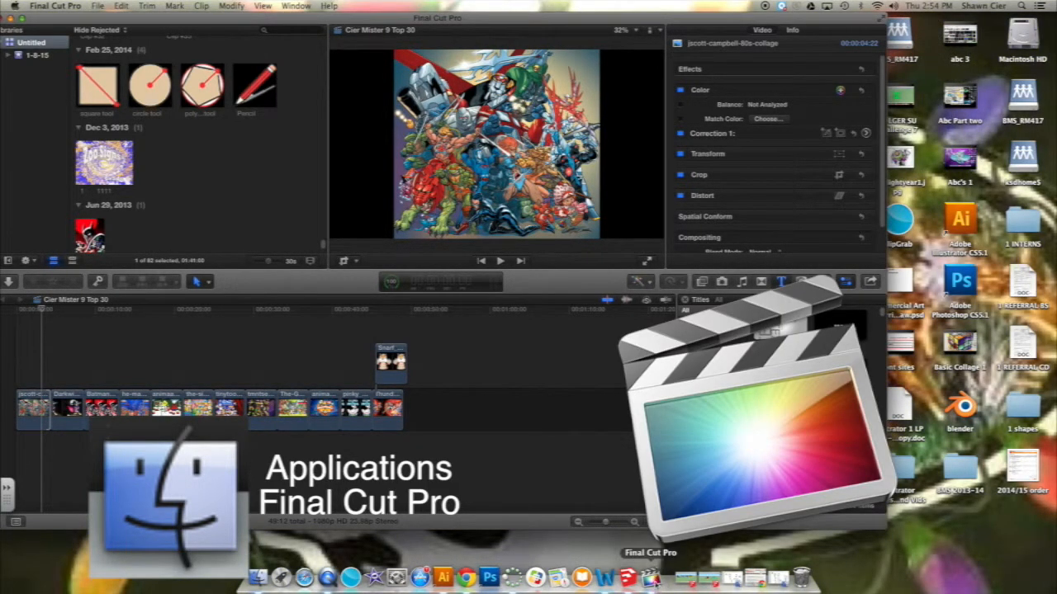
left_click(465, 310)
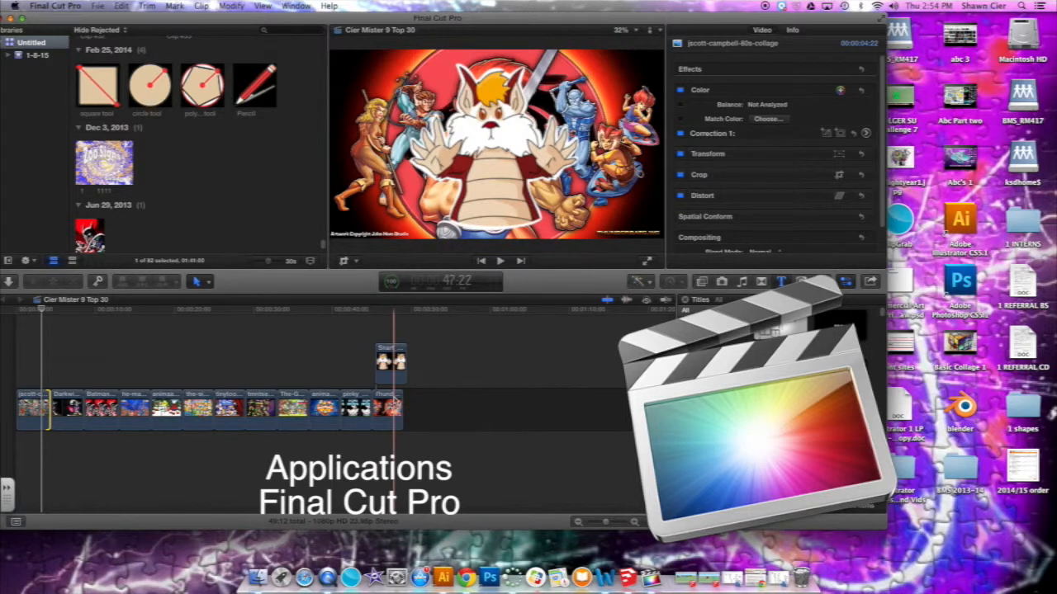
left_click(97, 6)
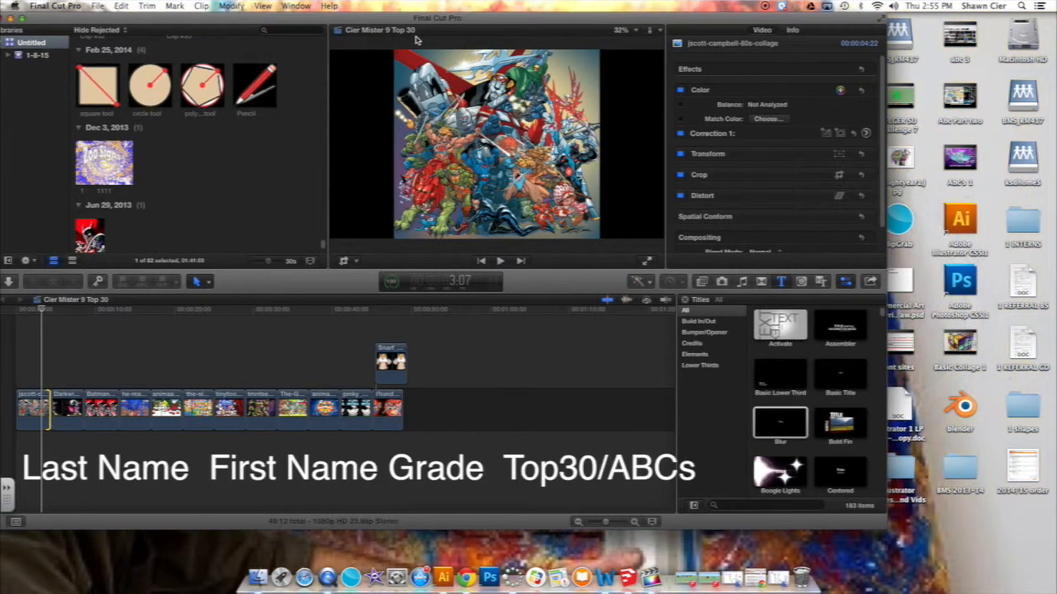
mouse_move(415, 39)
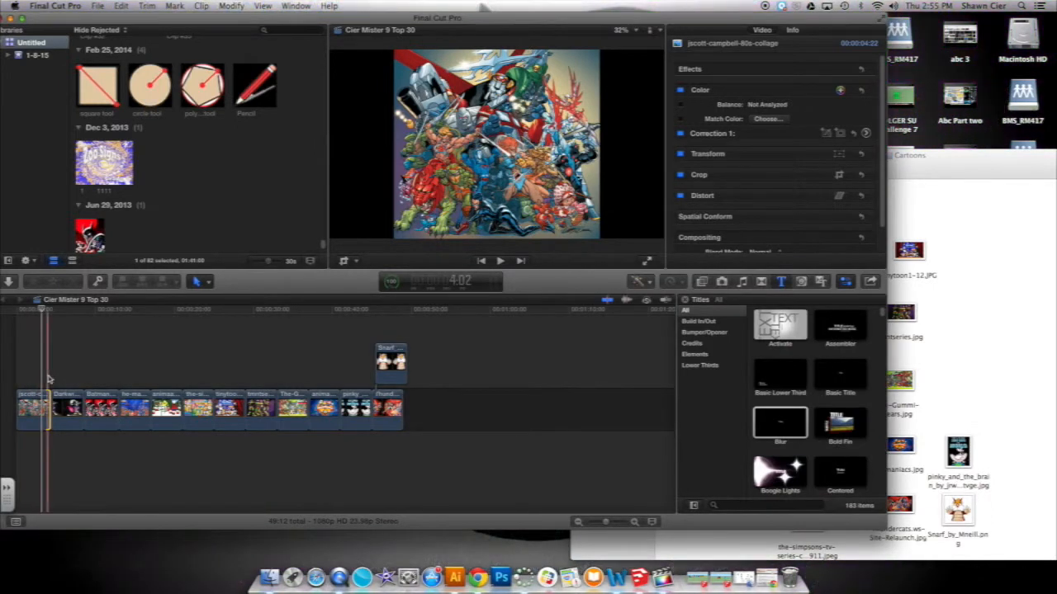
left_click(354, 388)
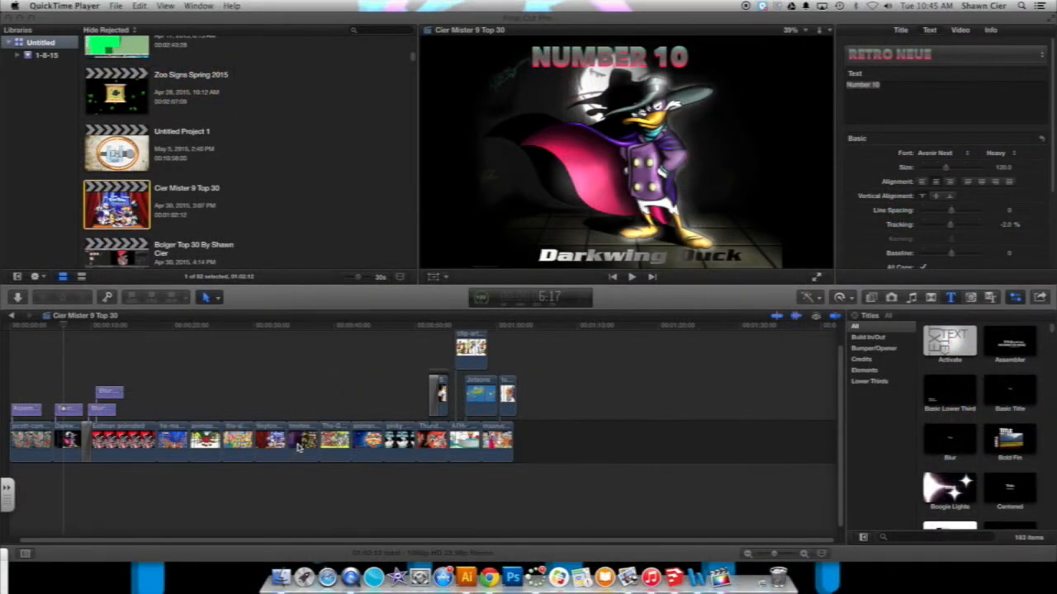
- Add five more countdown images to the end of the primary storyline
left_click(303, 439)
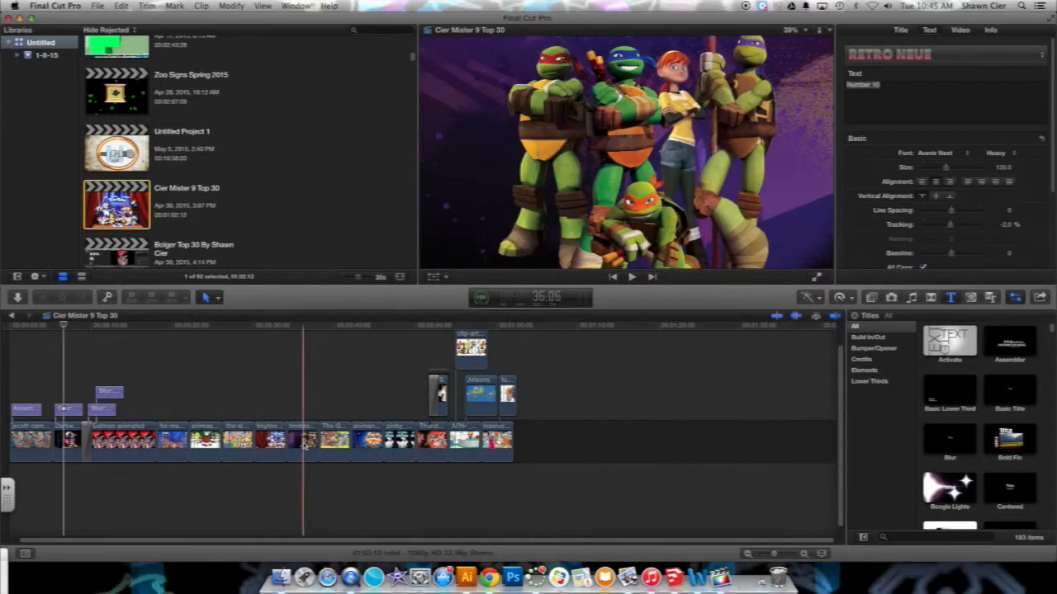
left_click(306, 437)
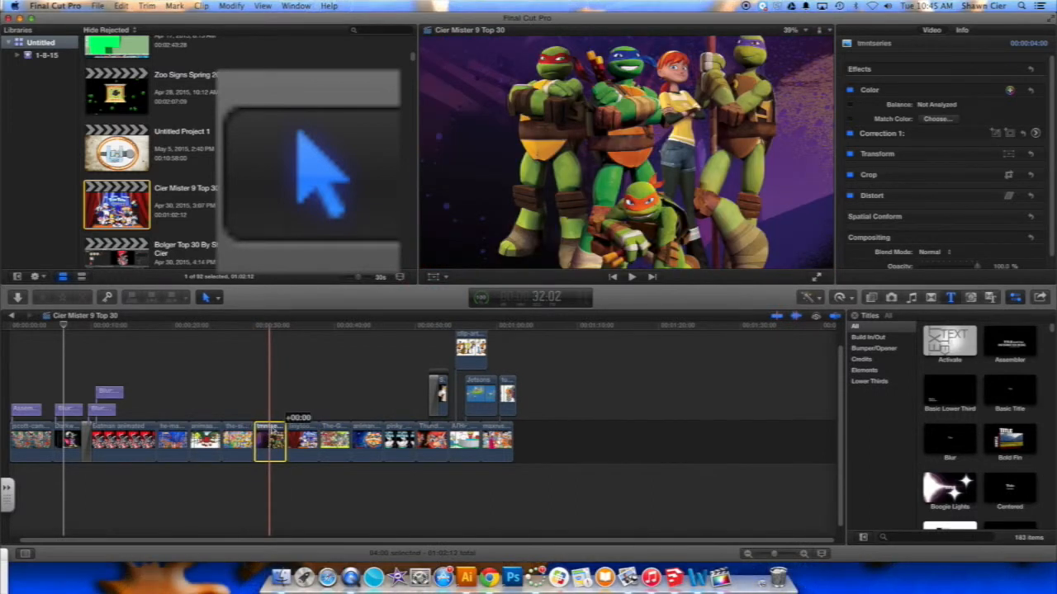
left_click(300, 438)
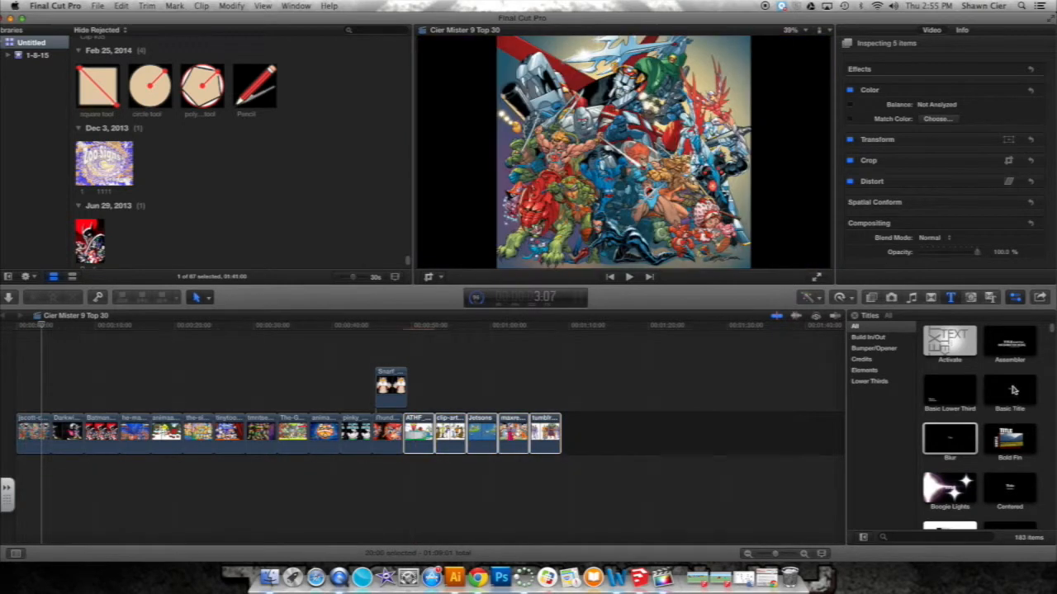
- Show the Titles browser and preview the Assembler title's placeholder text
left_click(951, 297)
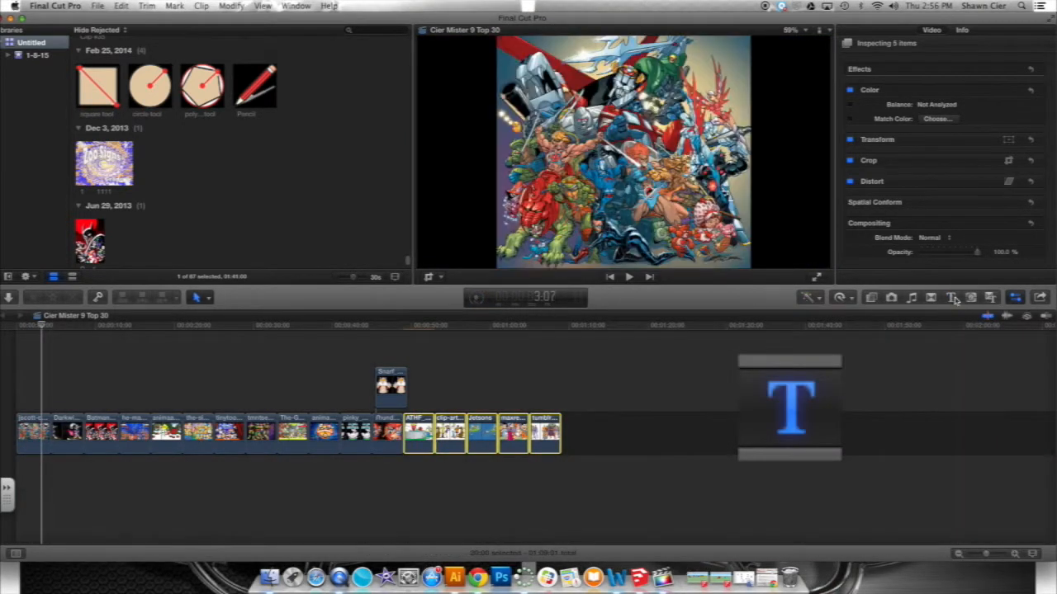
left_click(950, 297)
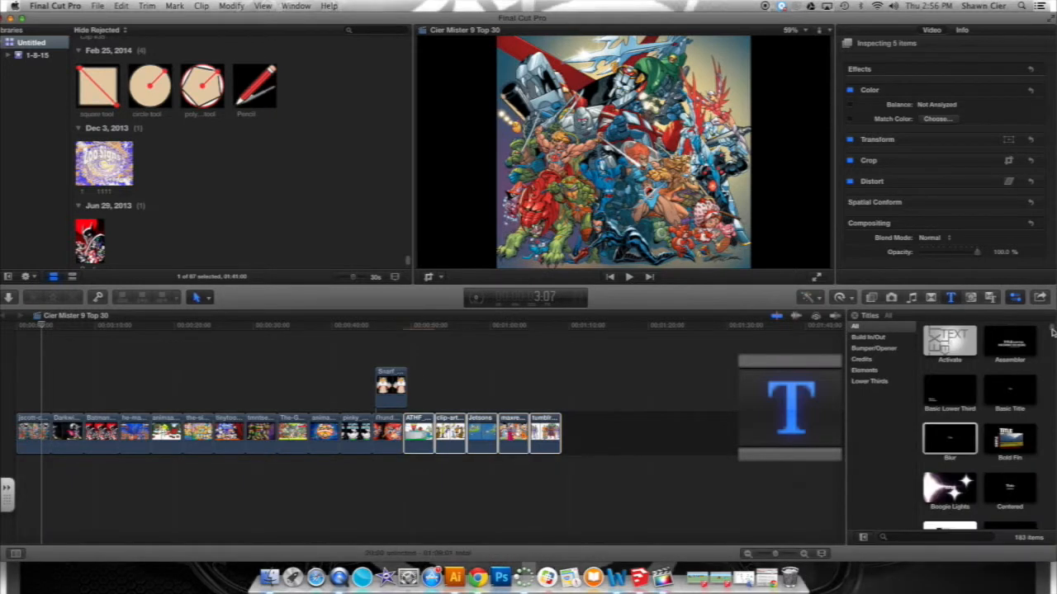
scroll("down", 3)
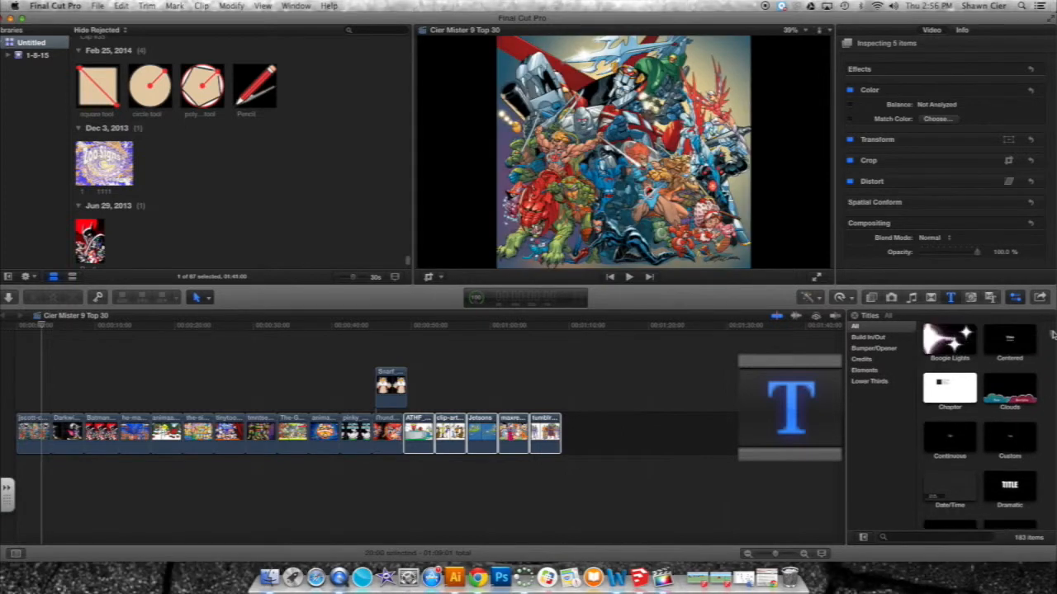
scroll("up", 3)
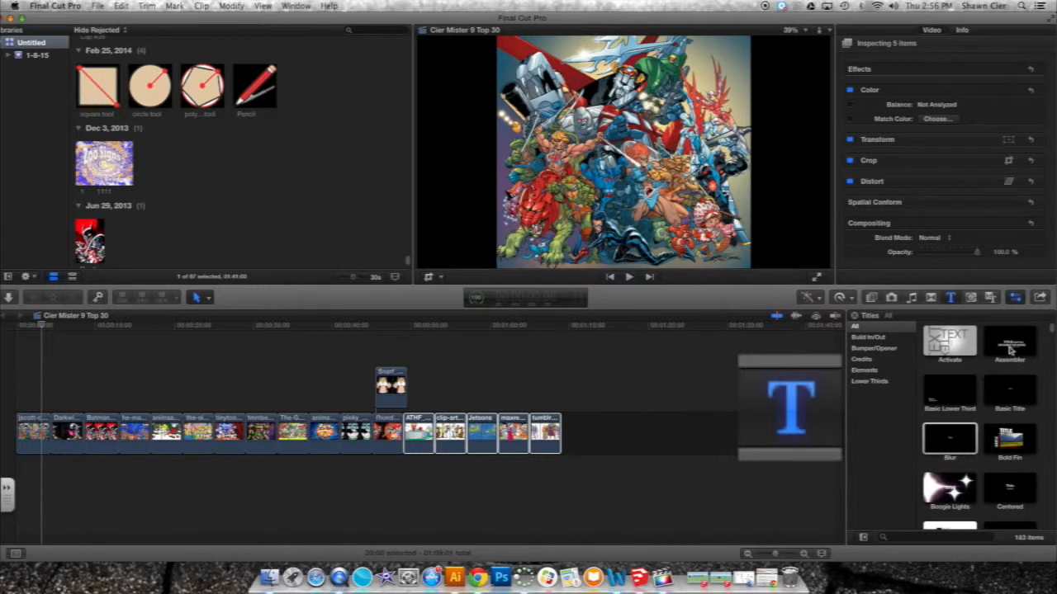
left_click(1009, 340)
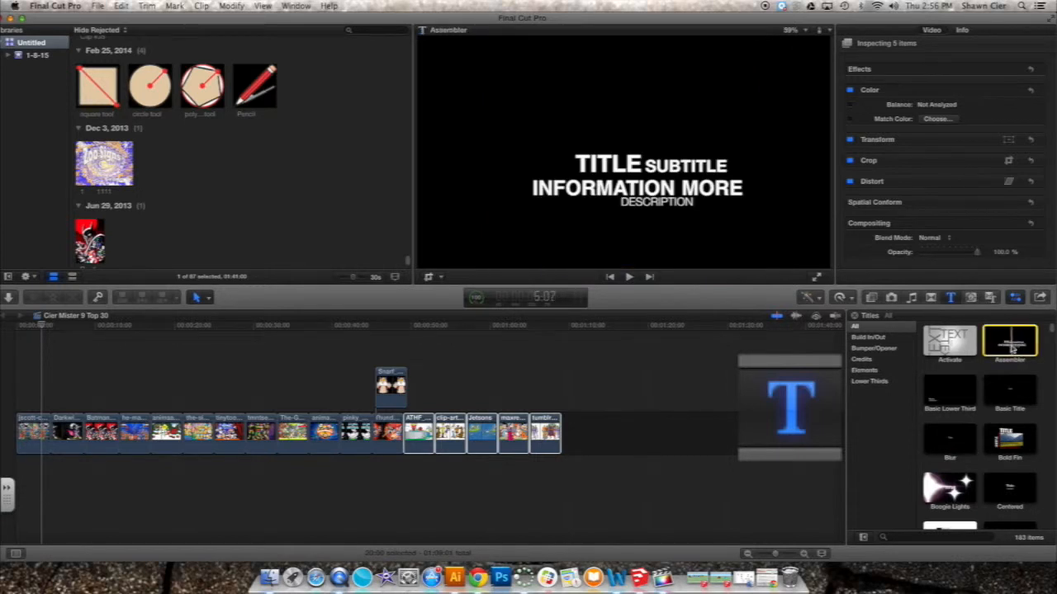
- Place the Assembler title at the timeline start reading 'Mr. Cier's Top 10 CARTOONS'
left_click(58, 396)
type("Of ALL Time")
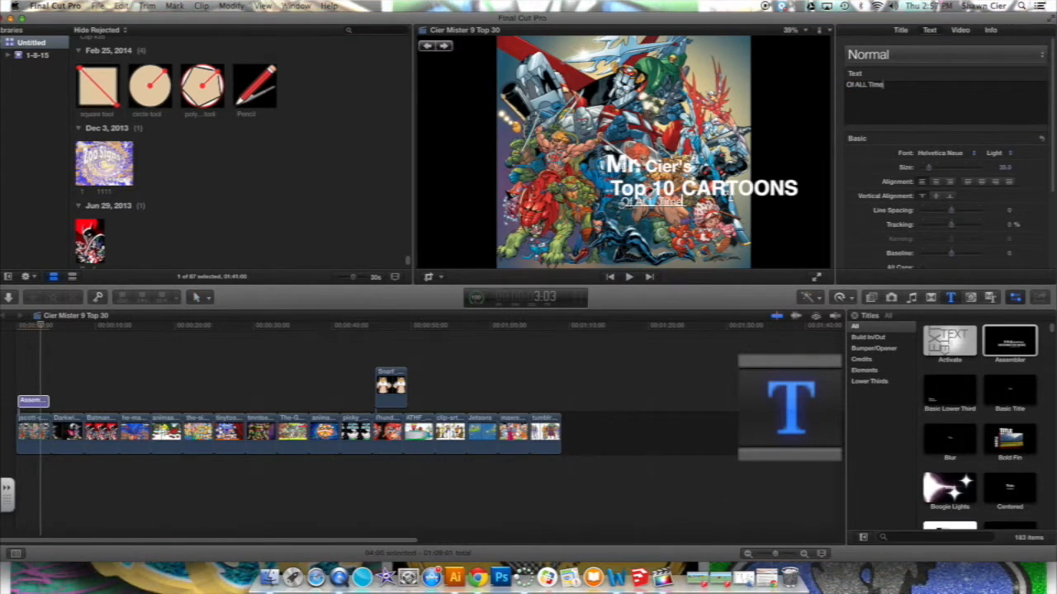
left_click(33, 401)
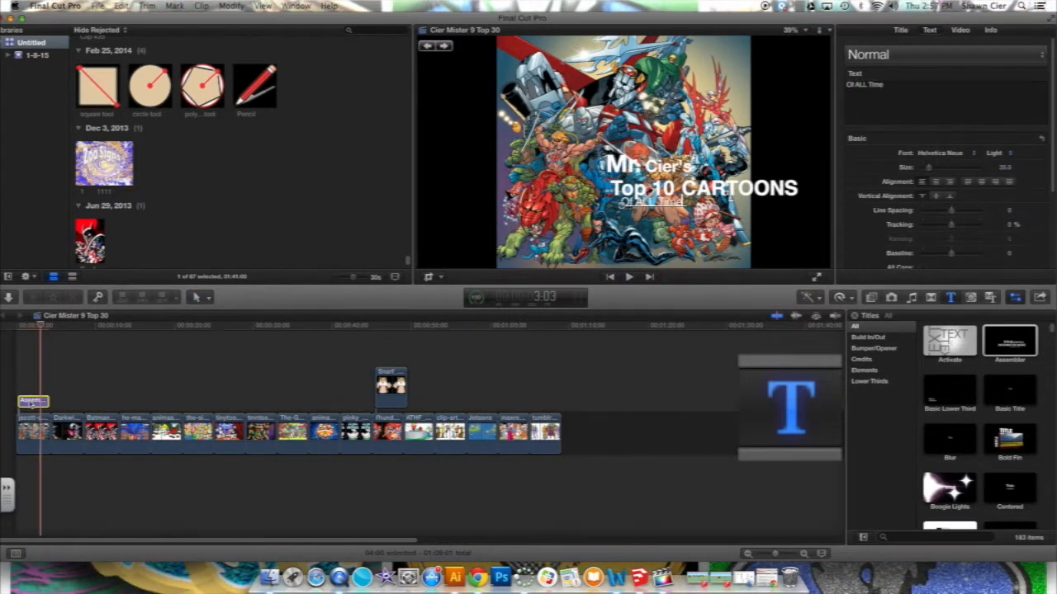
left_click(197, 298)
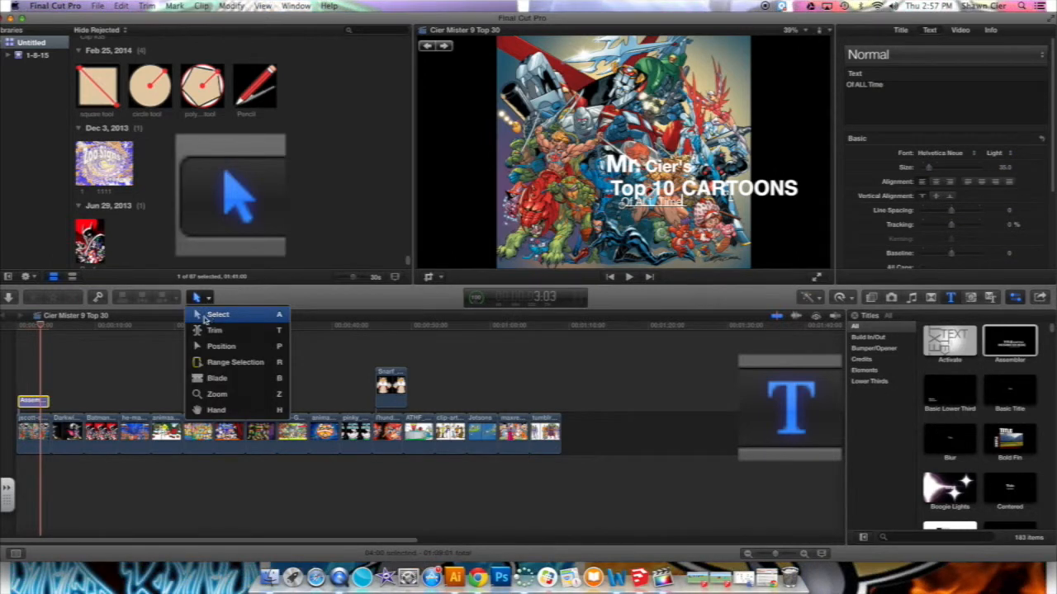
left_click(218, 314)
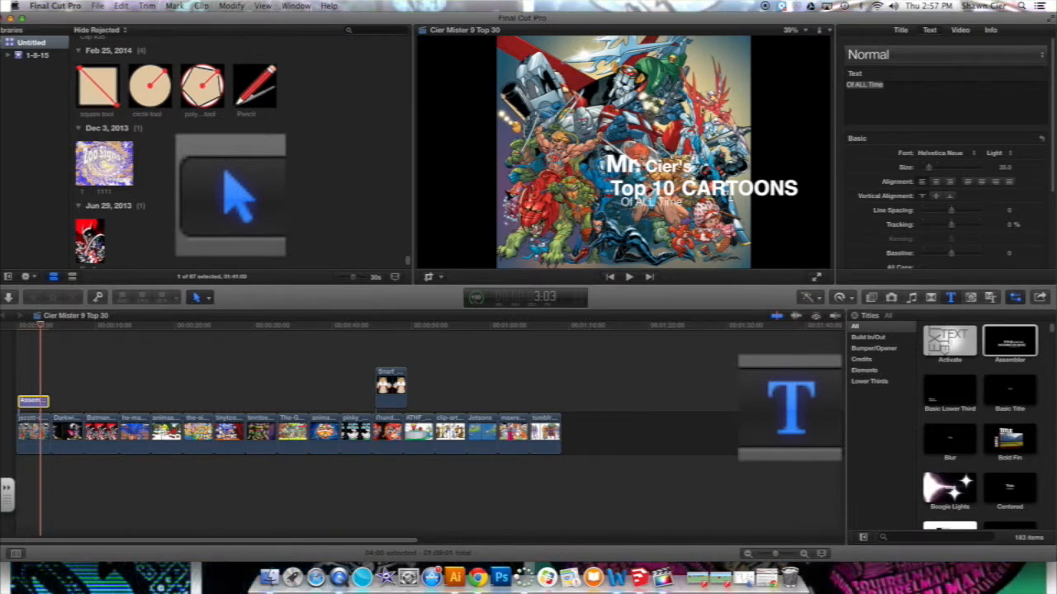
left_click(196, 297)
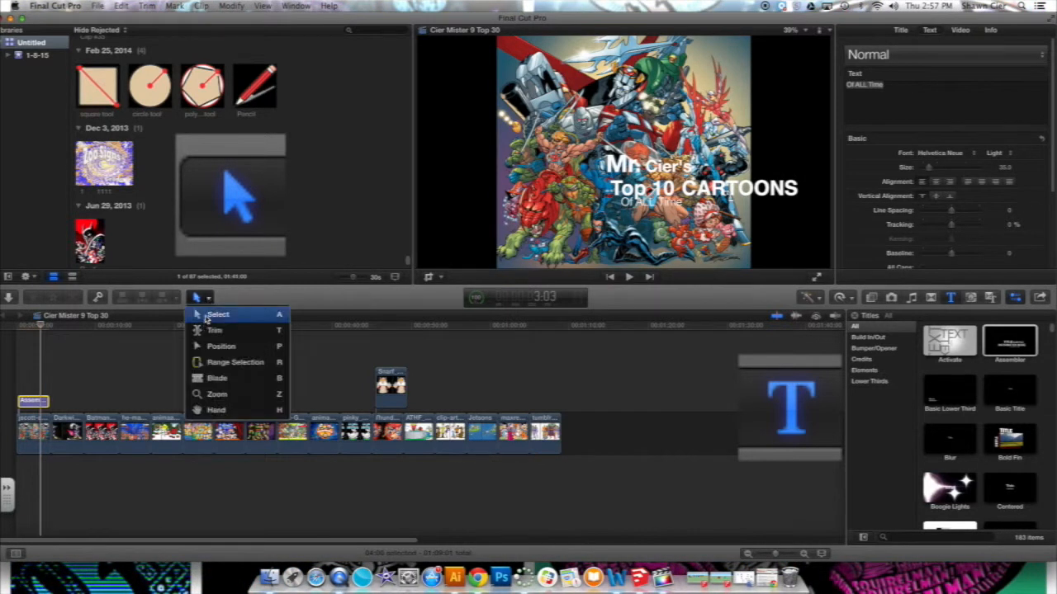
left_click(218, 314)
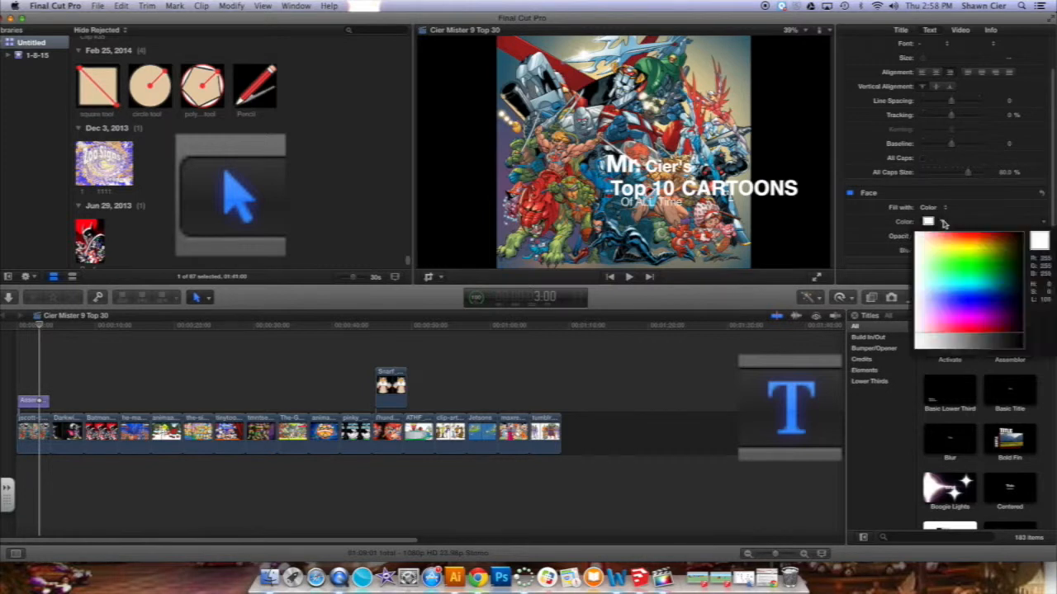
left_click(974, 278)
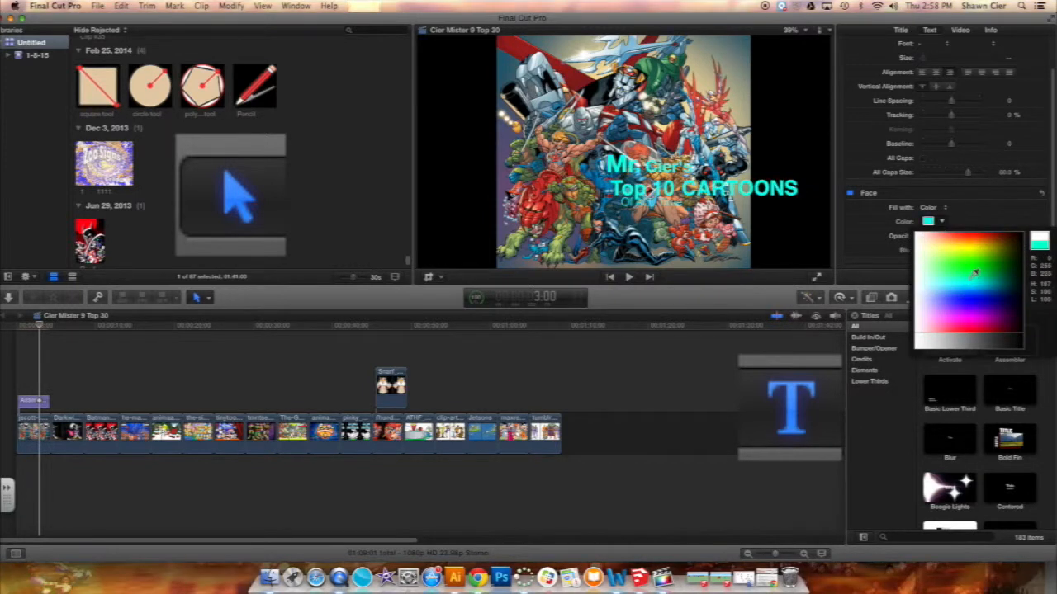
left_click(977, 289)
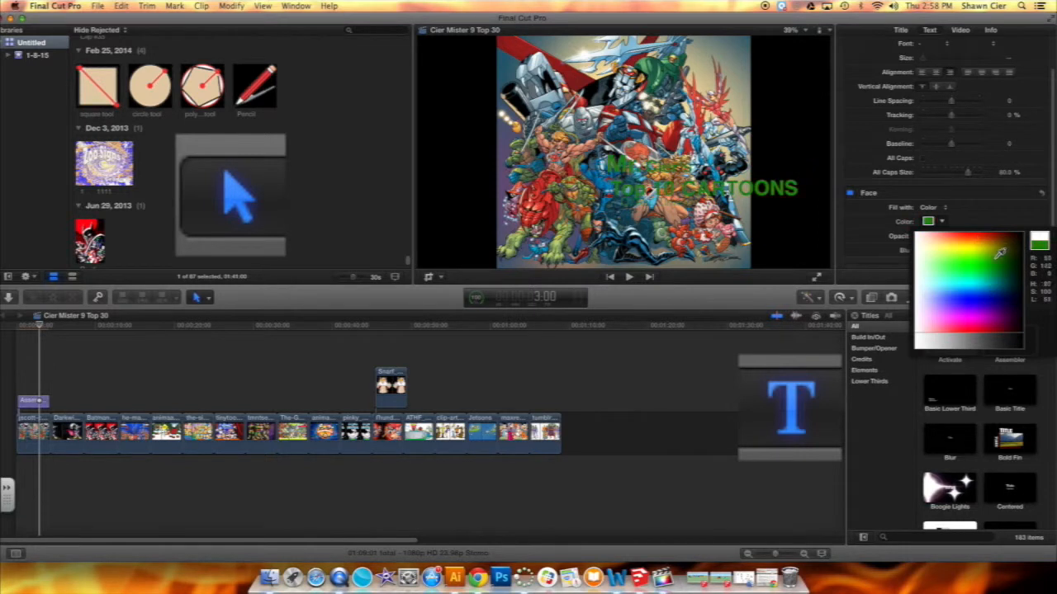
left_click(957, 305)
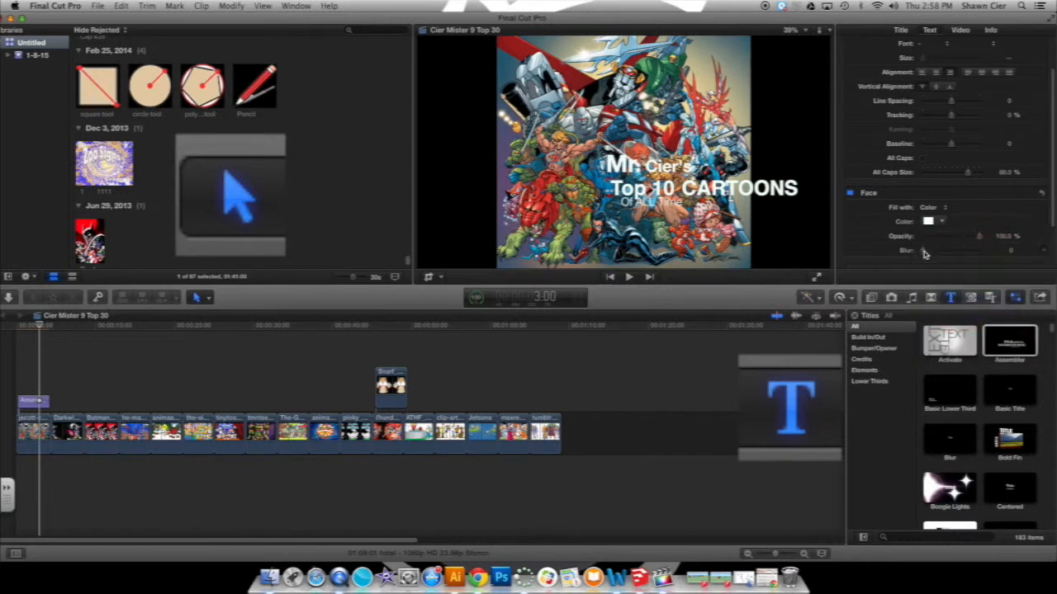
scroll("down", 3)
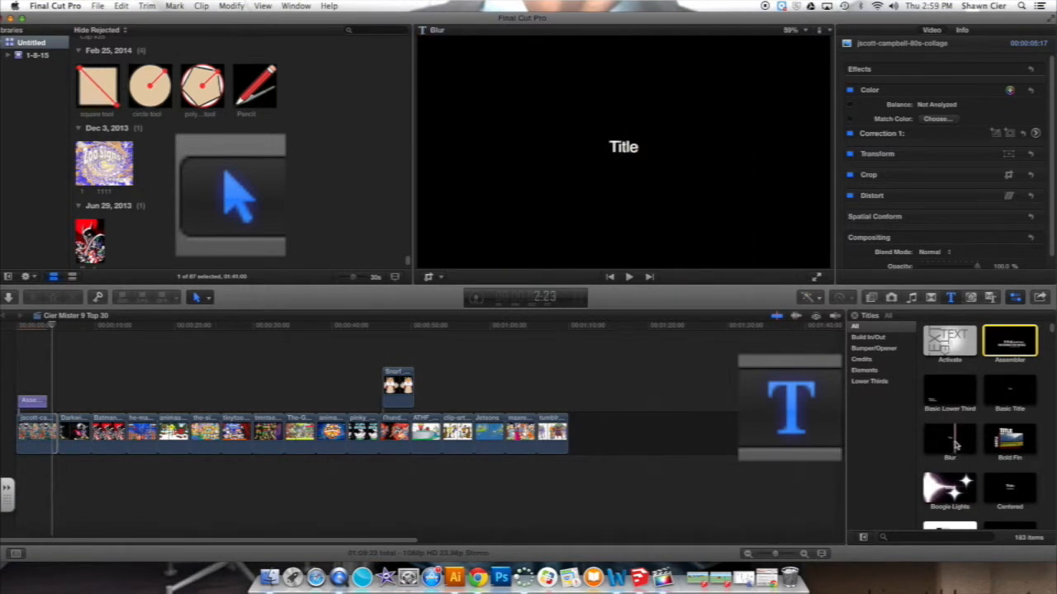
- Add a Blur title over the Darkwing Duck image reading 'Number 10'
left_click(950, 390)
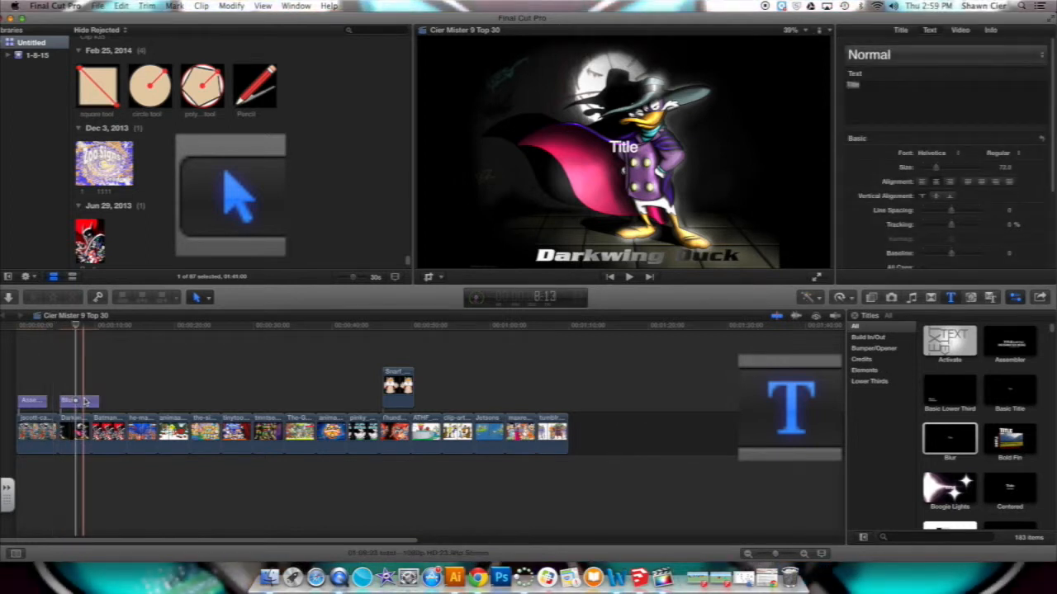
left_click(79, 401)
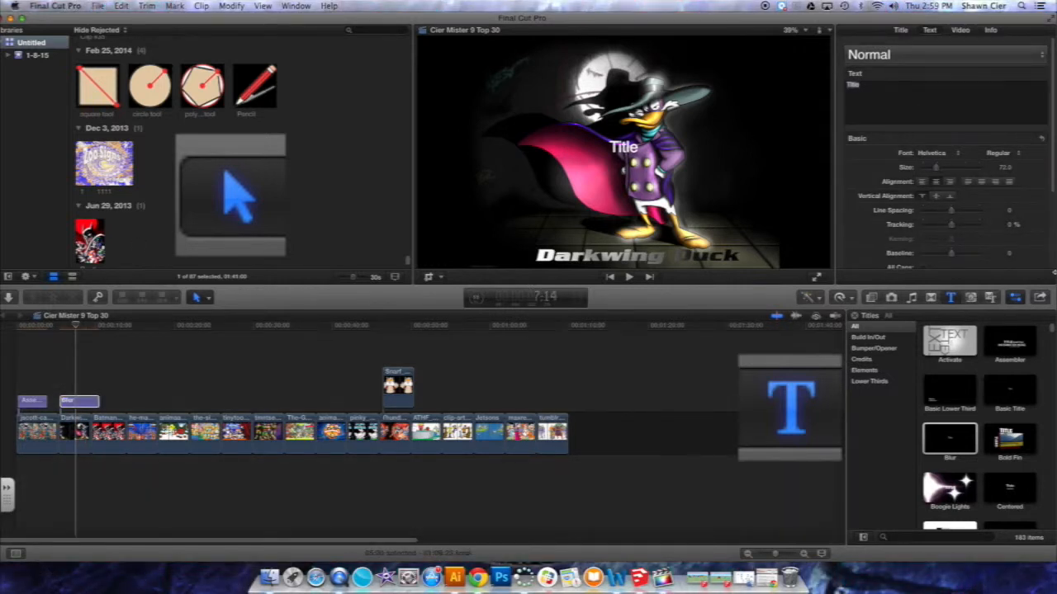
type("Number 1")
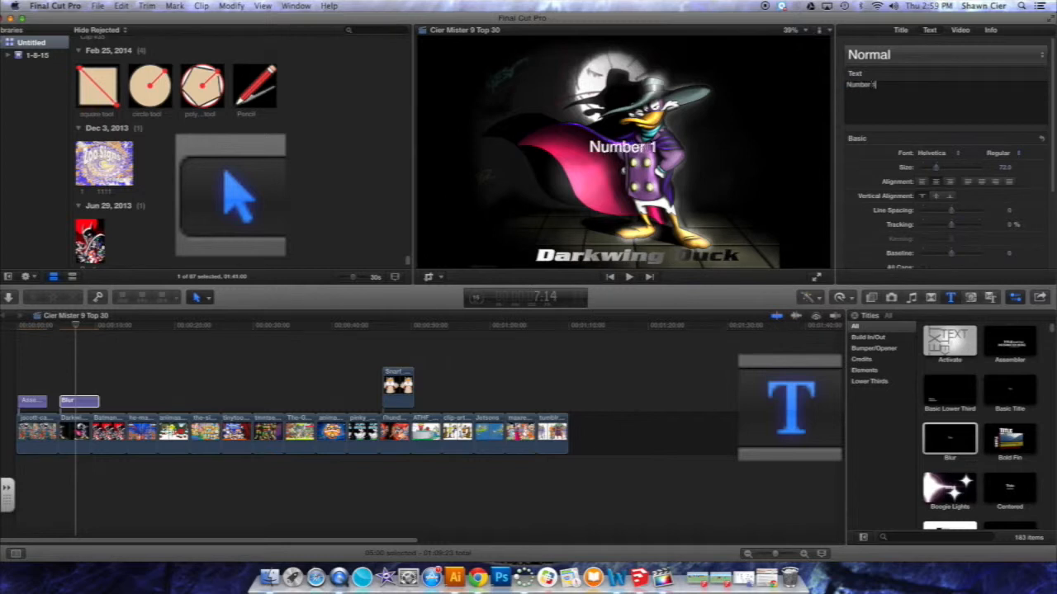
type("0")
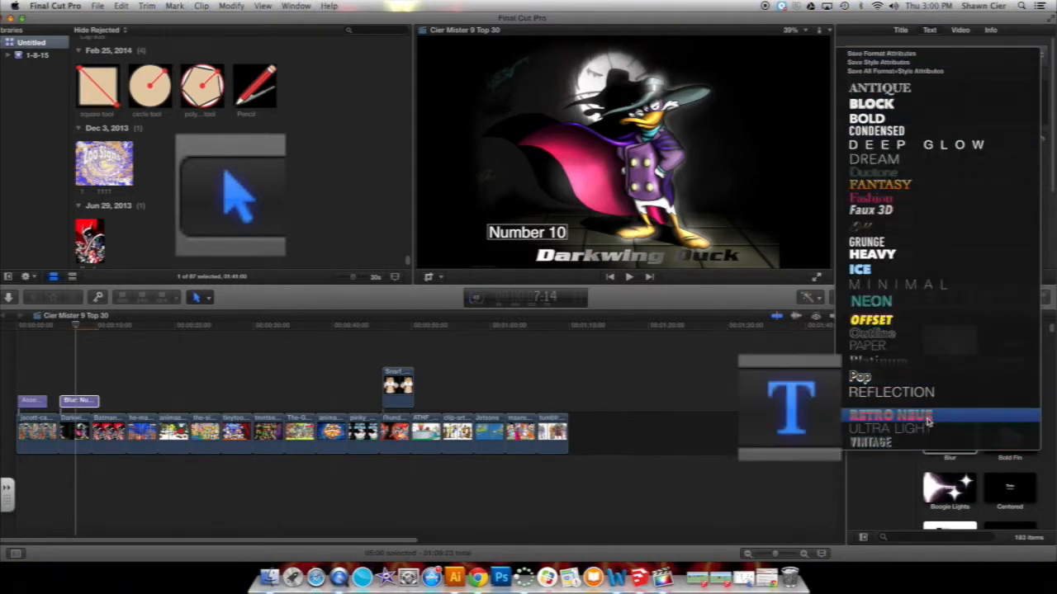
- Style the Number 10 title with Retro Neue and copy it over the Batman clip
left_click(890, 416)
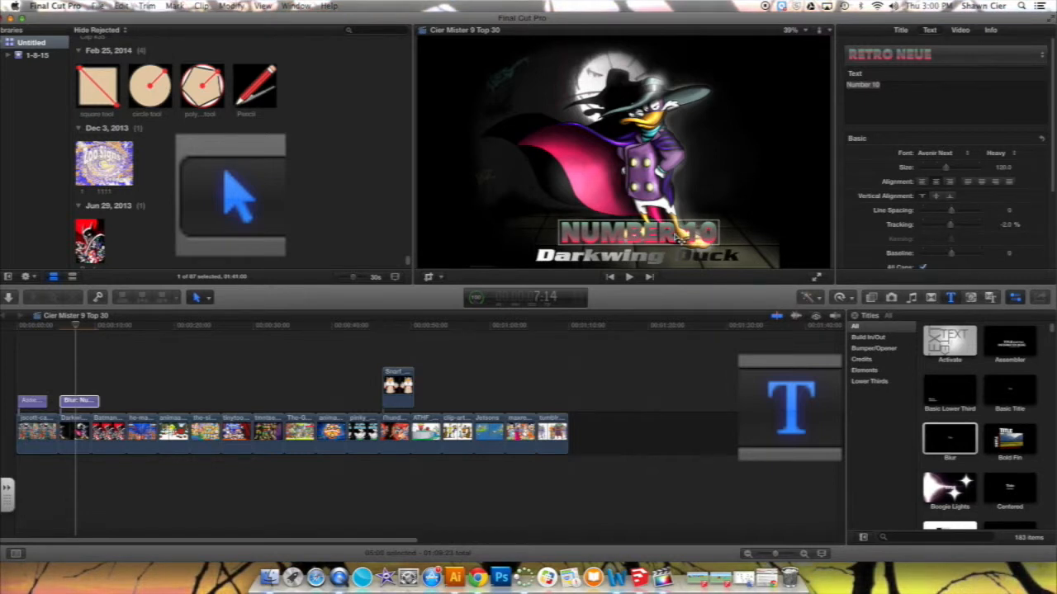
mouse_move(685, 245)
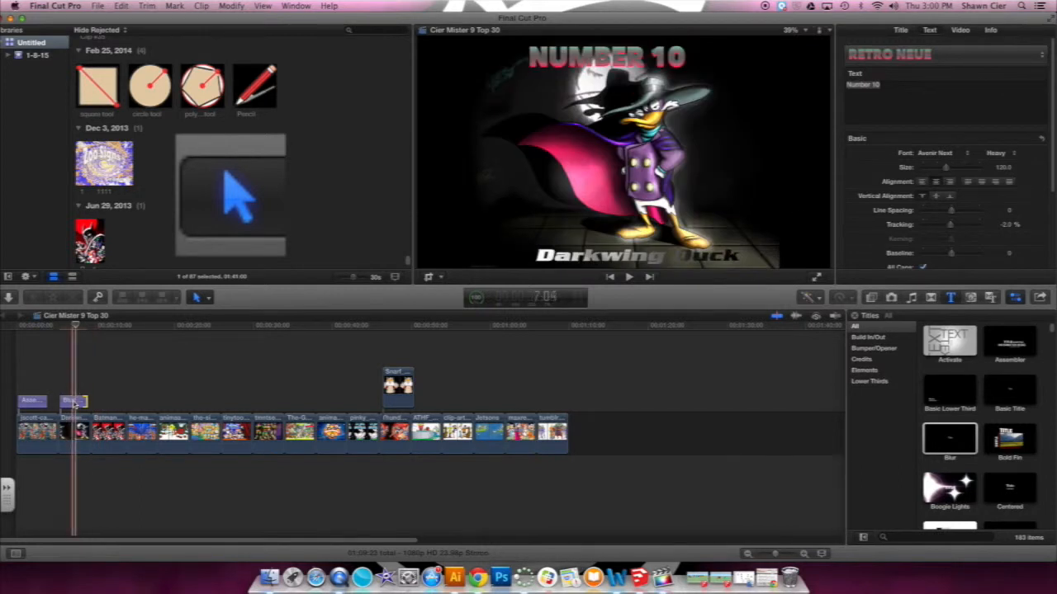
left_click(72, 401)
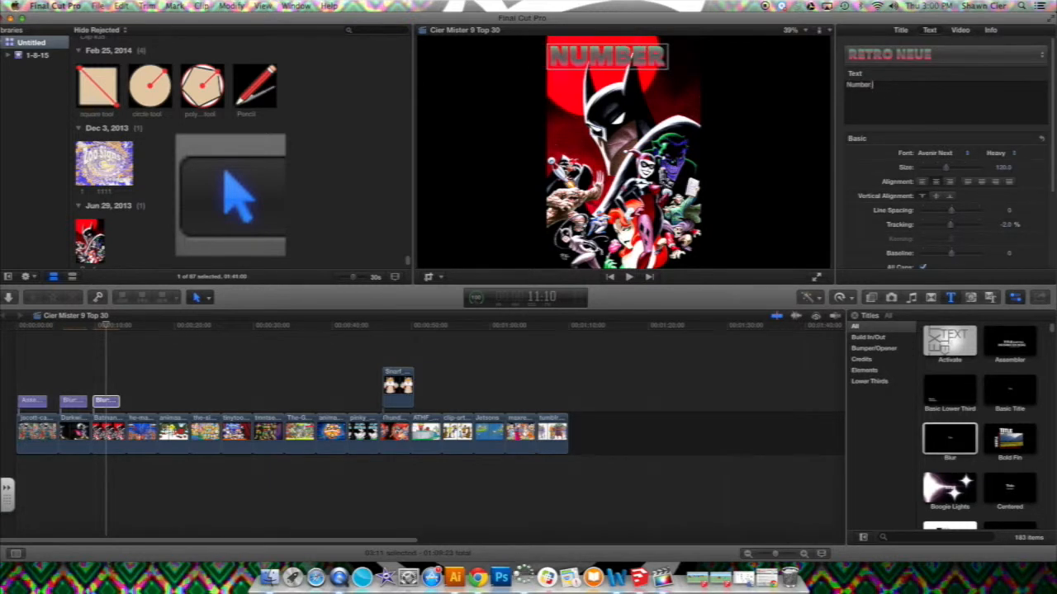
- Set the Batman title to 'Number 9' with a 'Batman The Animated Series' caption
type("9")
type("Batman")
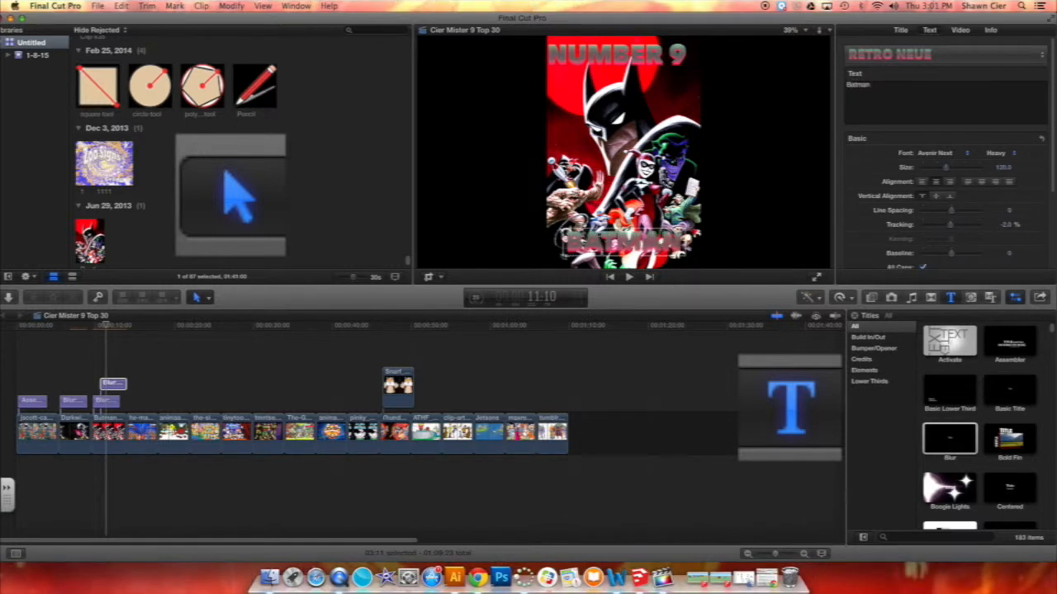
type("The Animated")
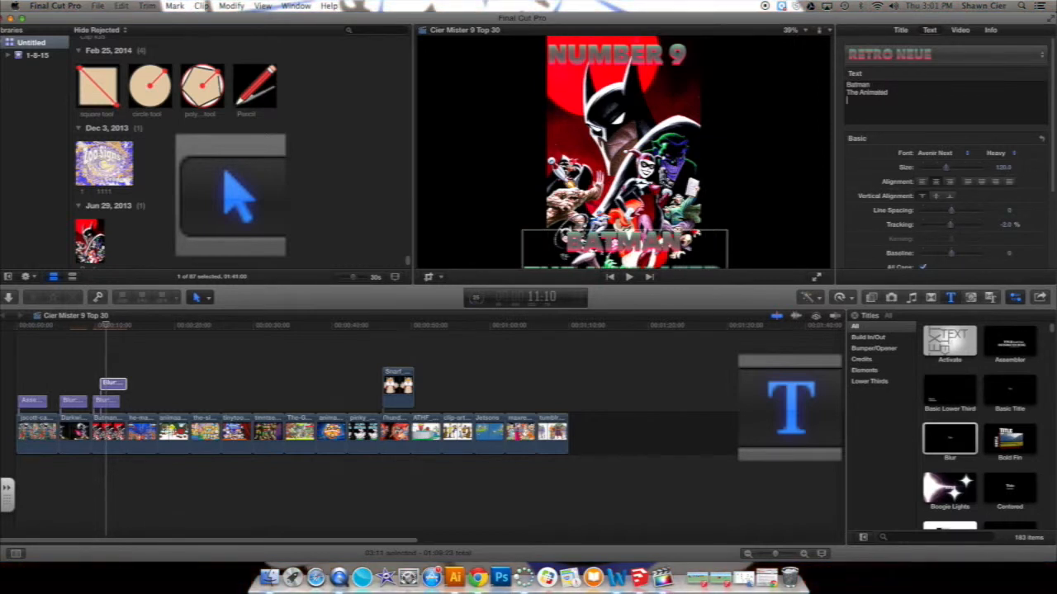
type("Series")
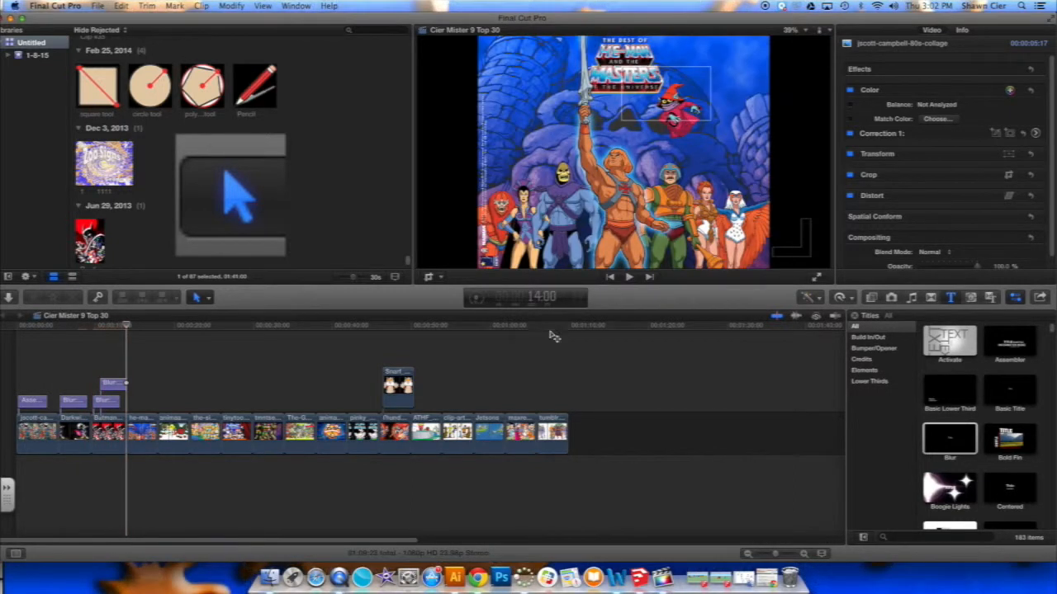
- Move the playhead to the later Gummi Bears countdown image in the viewer
left_click(281, 324)
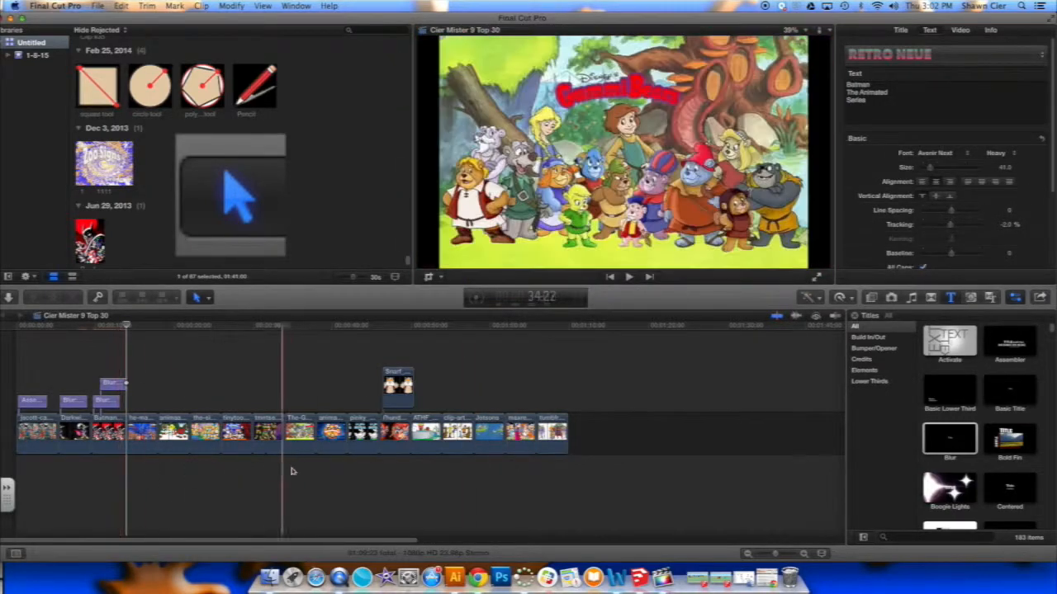